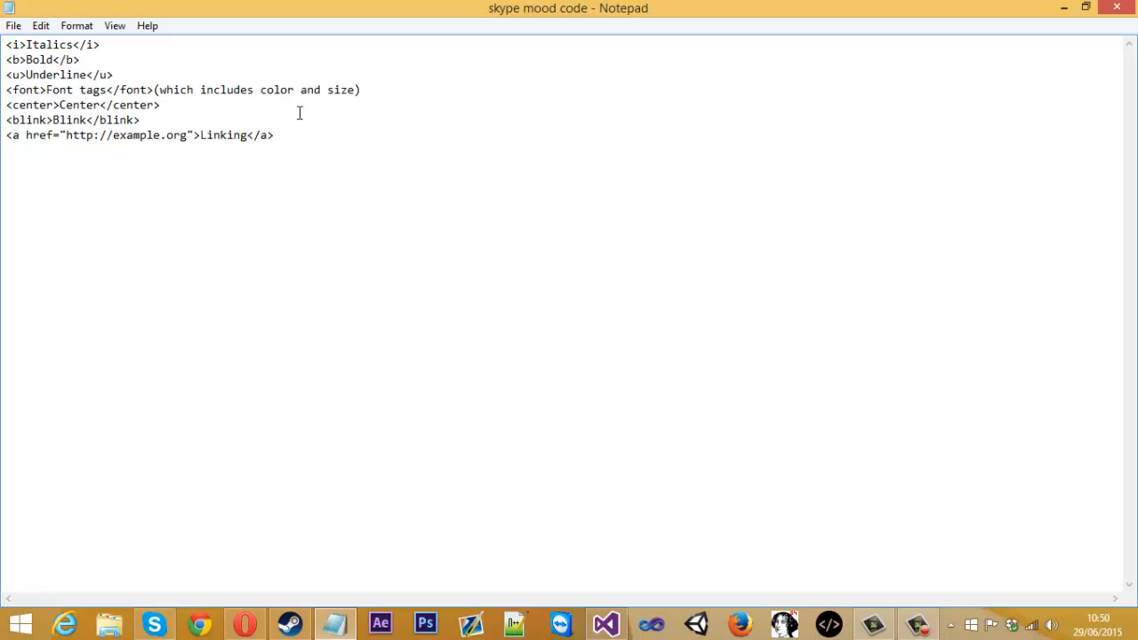
mouse_move(124, 53)
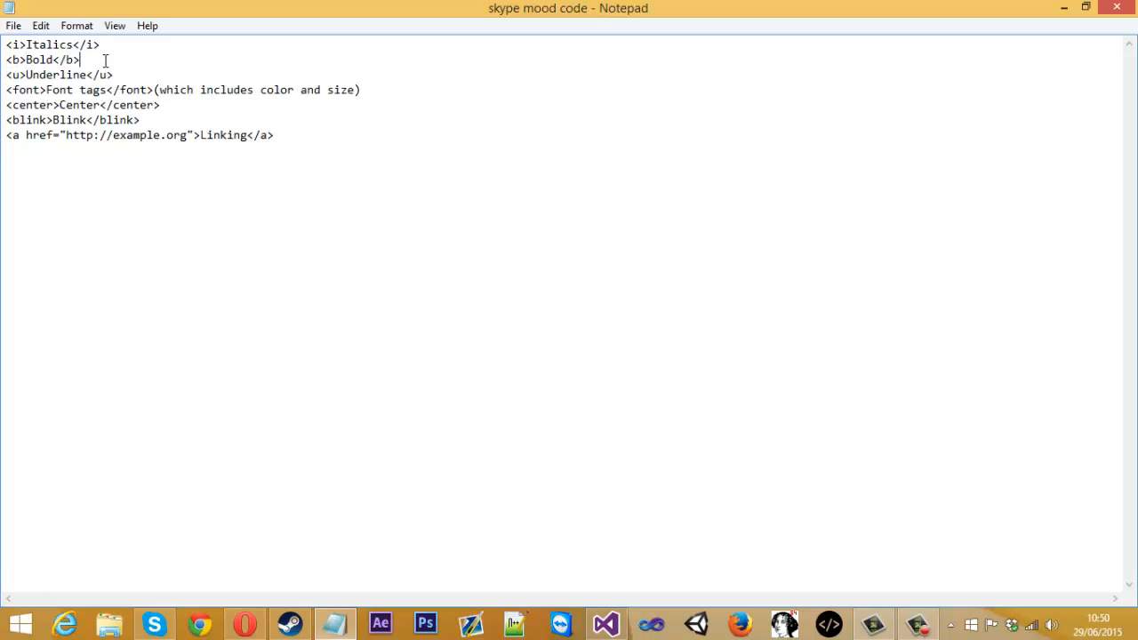
Review the mood tag notes, highlighting the Blink and Linking tag lines
key("ctrl+a")
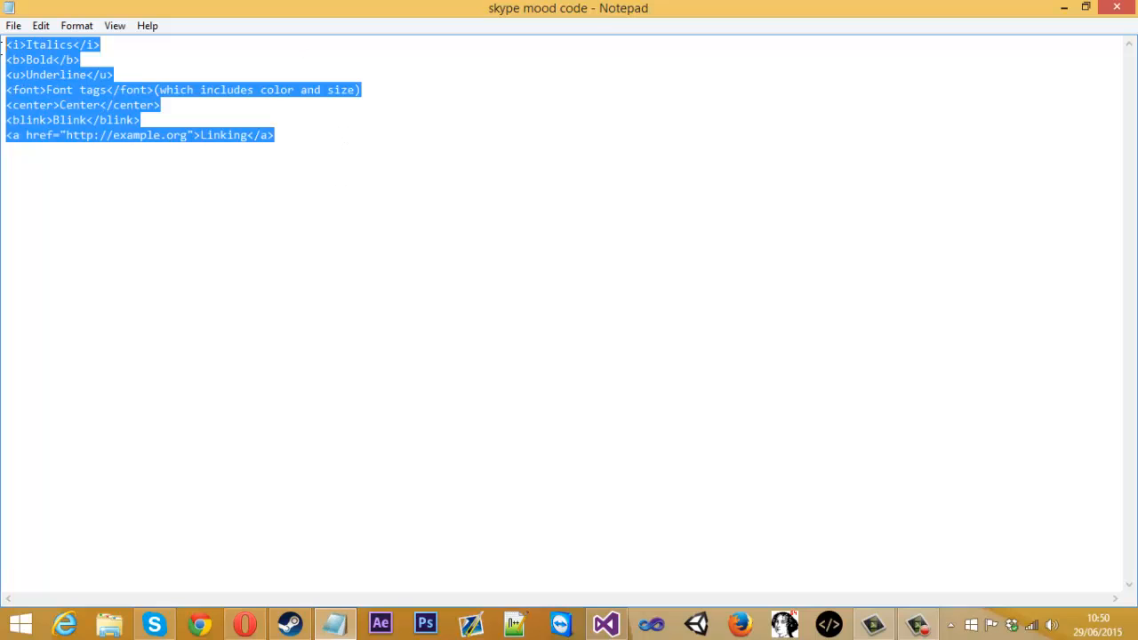
left_click(229, 131)
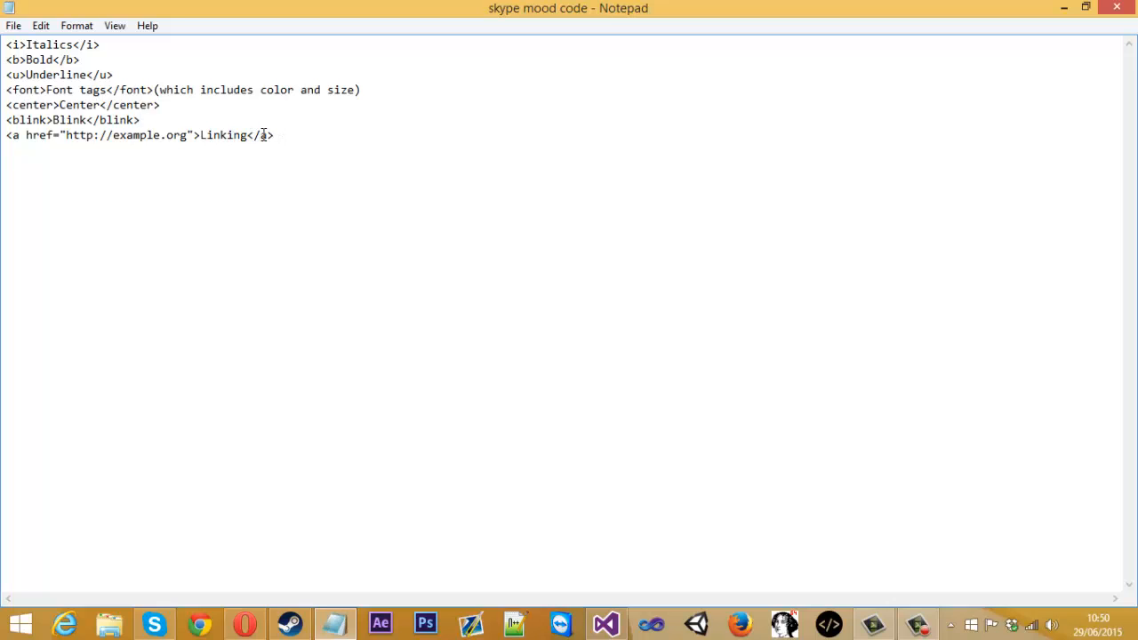
left_click_drag(62, 89, 151, 105)
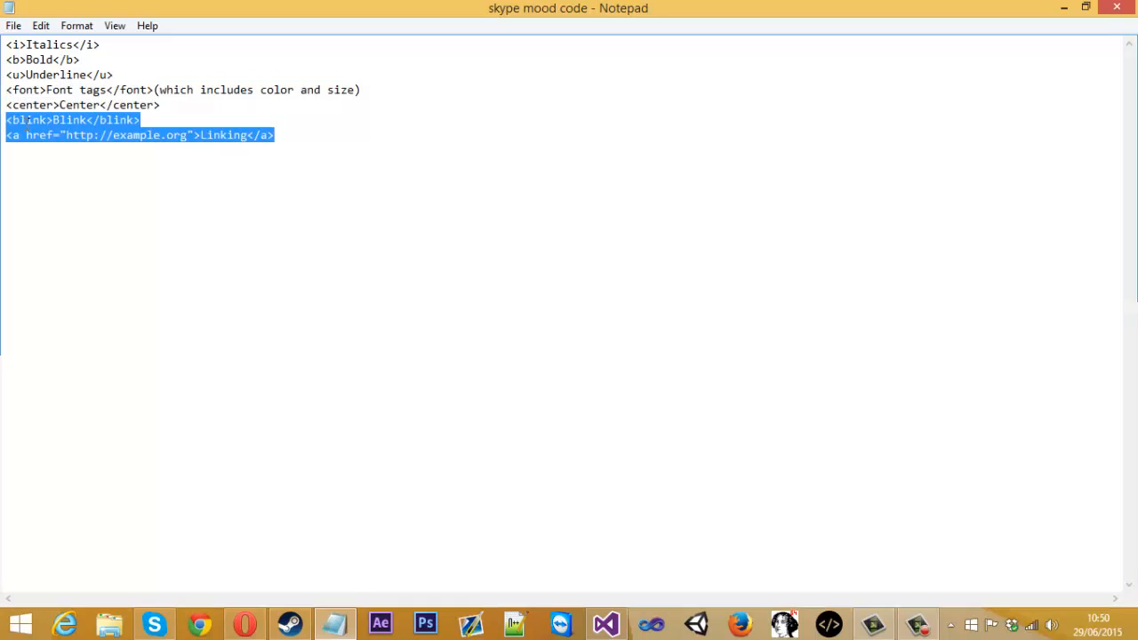
left_click(128, 89)
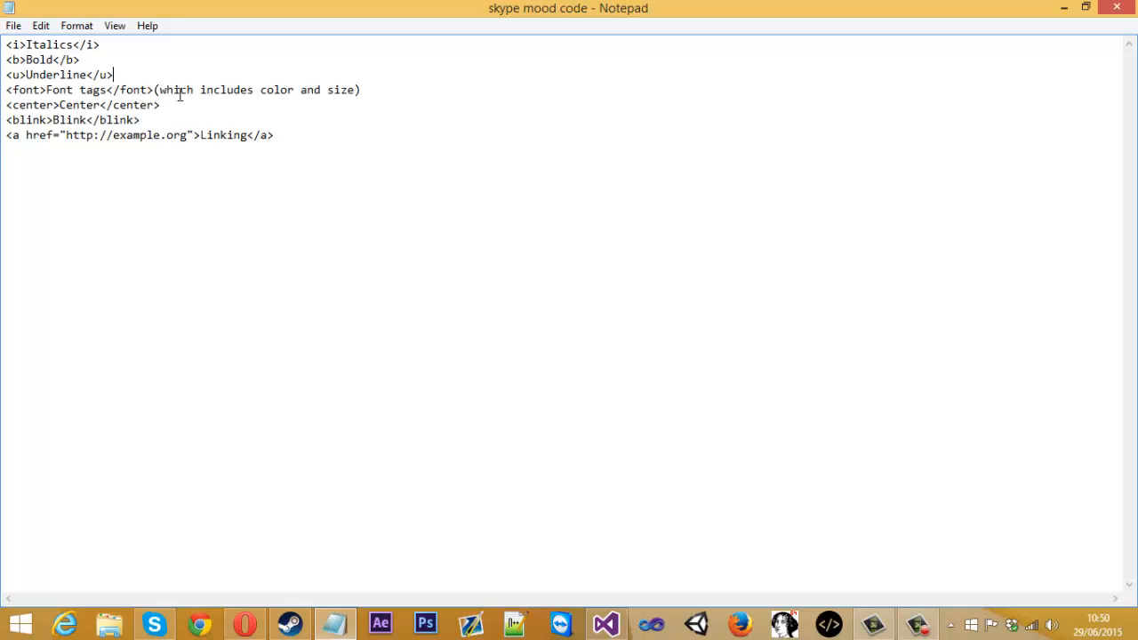
left_click_drag(7, 135, 50, 135)
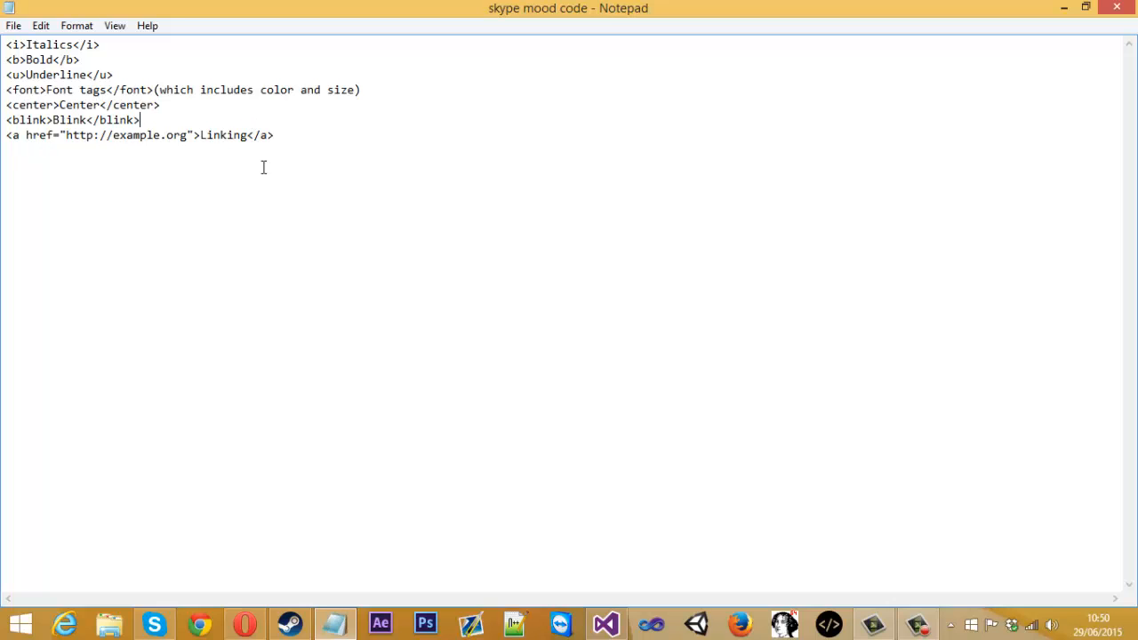
mouse_move(548, 557)
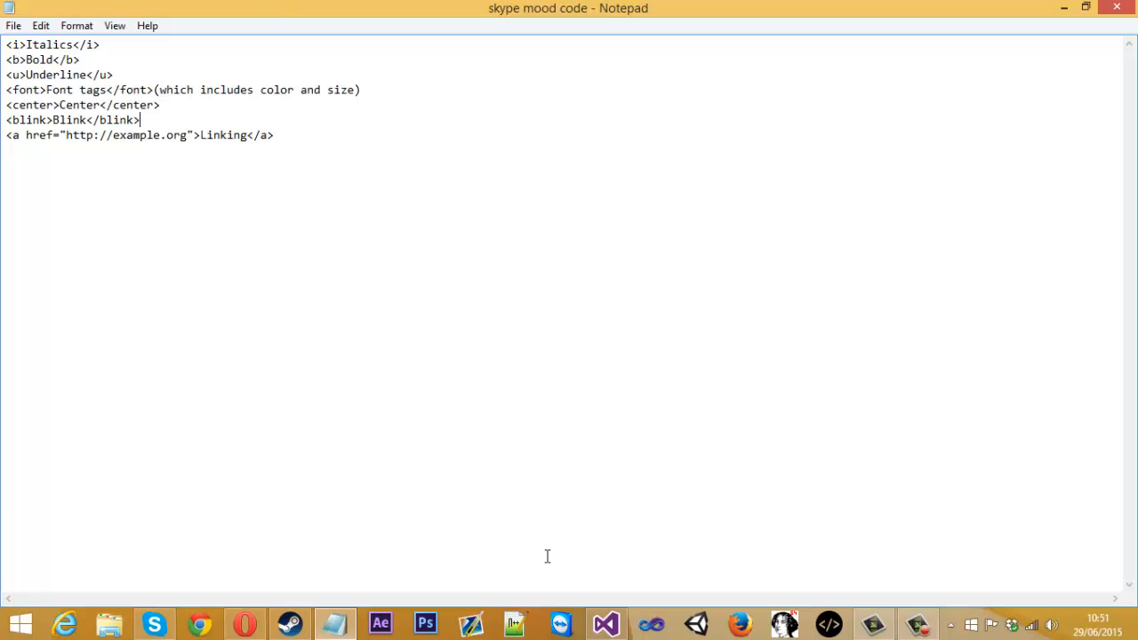
Duplicate the Skype mood GroupBox on the Profile tab and retitle the copy 'Skype Blinking Mood'
left_click(604, 623)
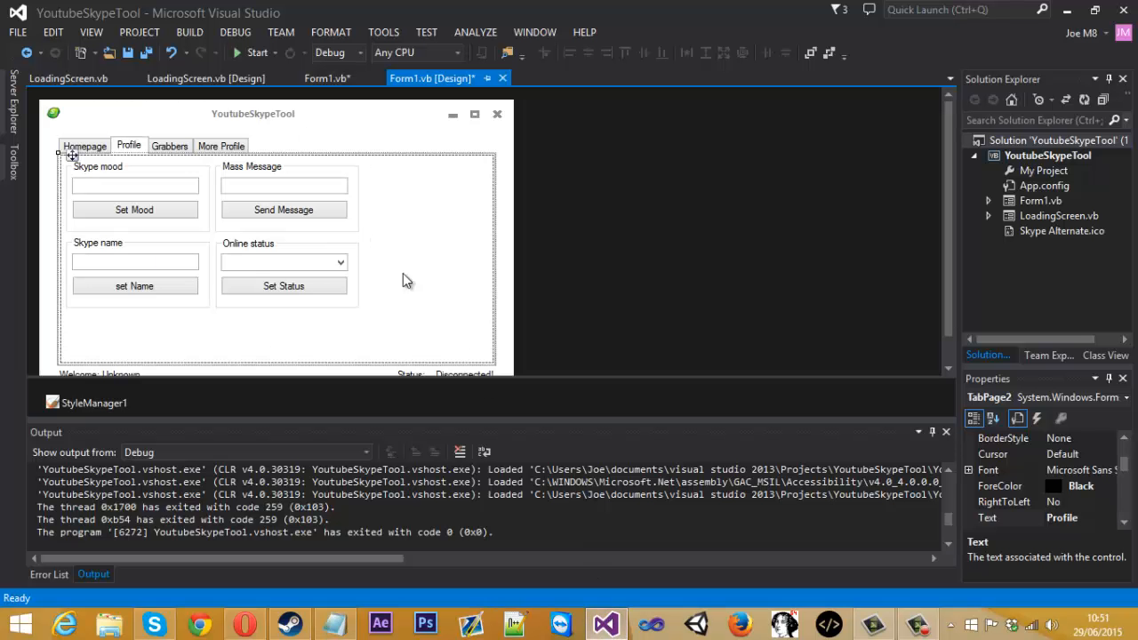
left_click(98, 167)
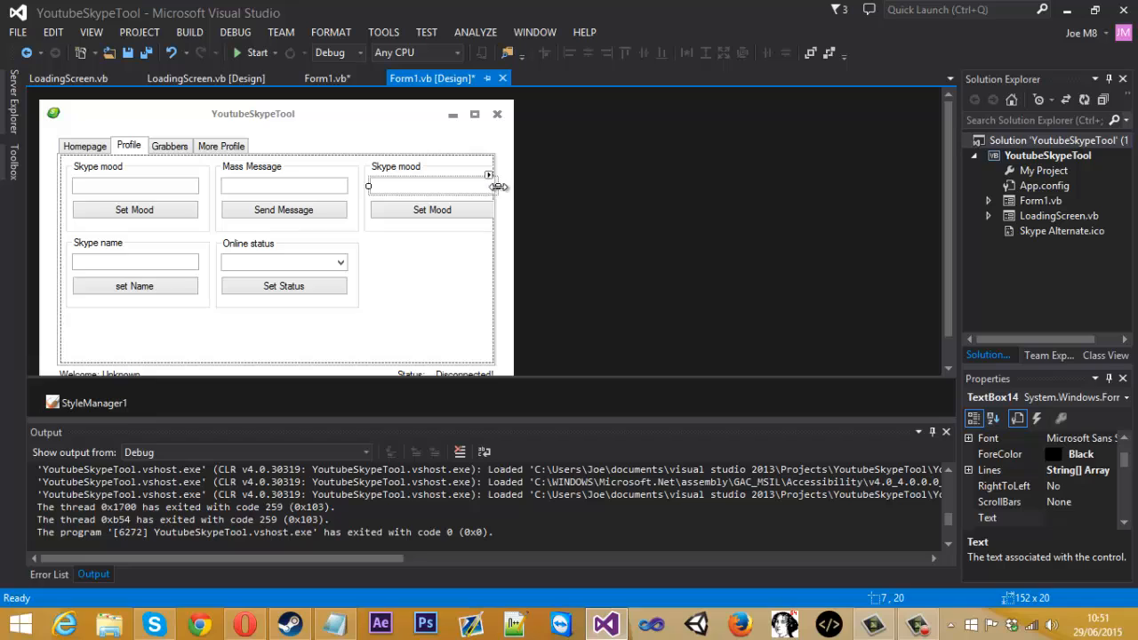
left_click(432, 210)
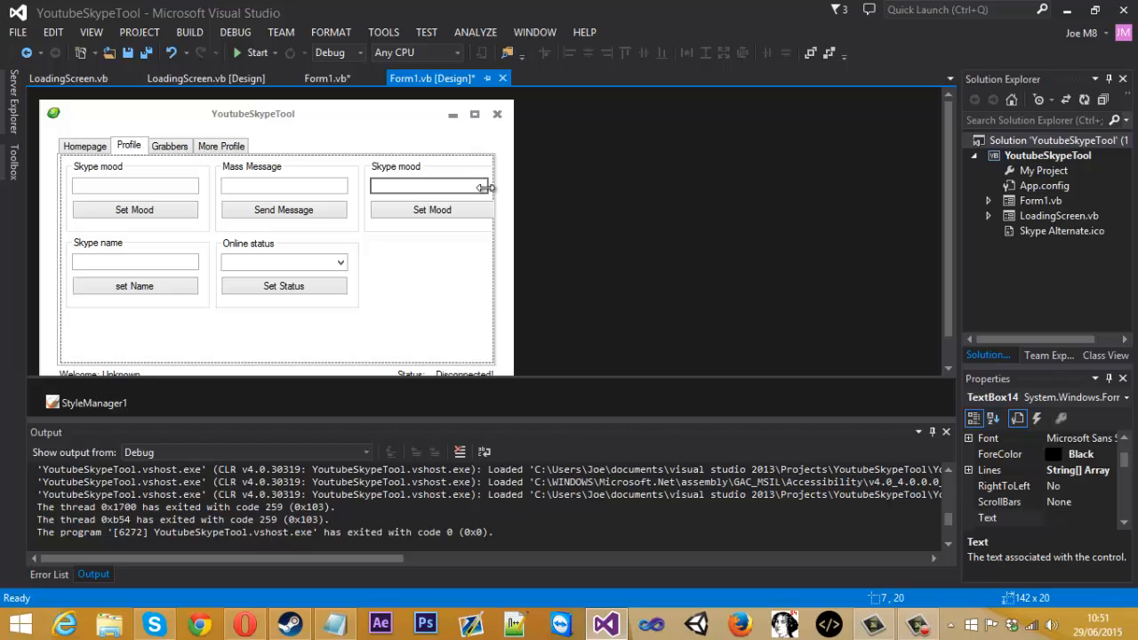
left_click(430, 210)
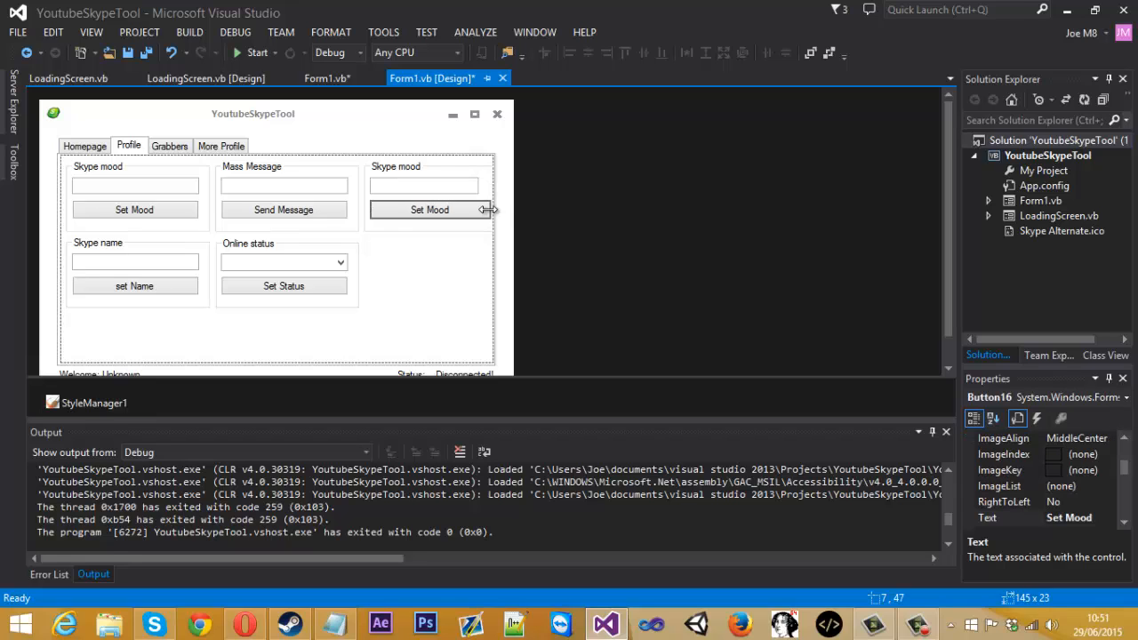
left_click(425, 196)
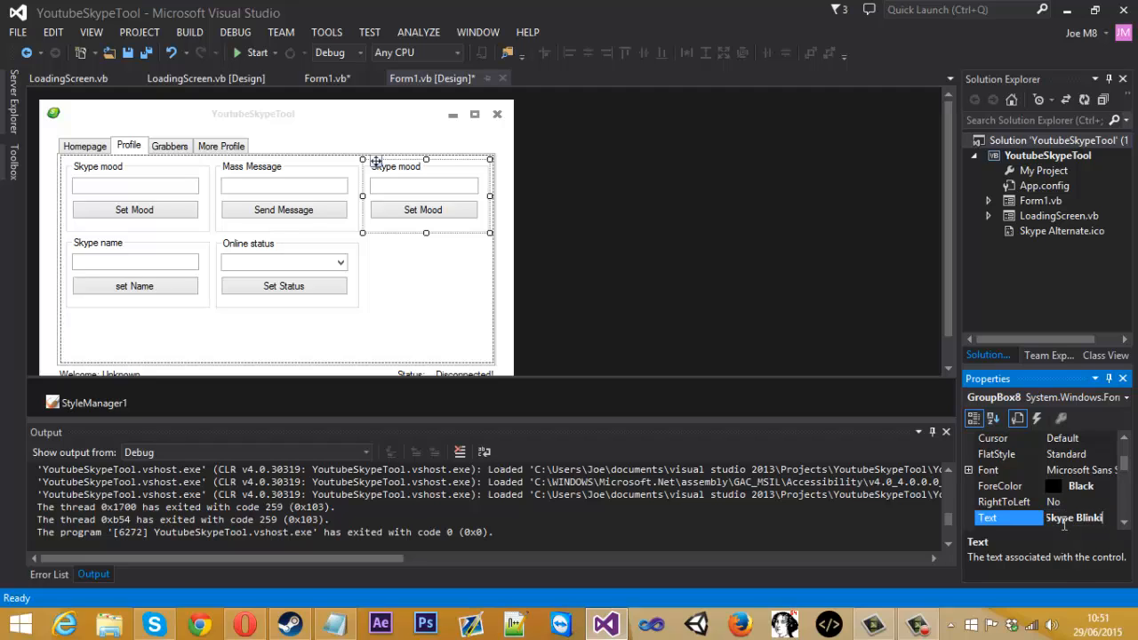
type("Blinking Mood")
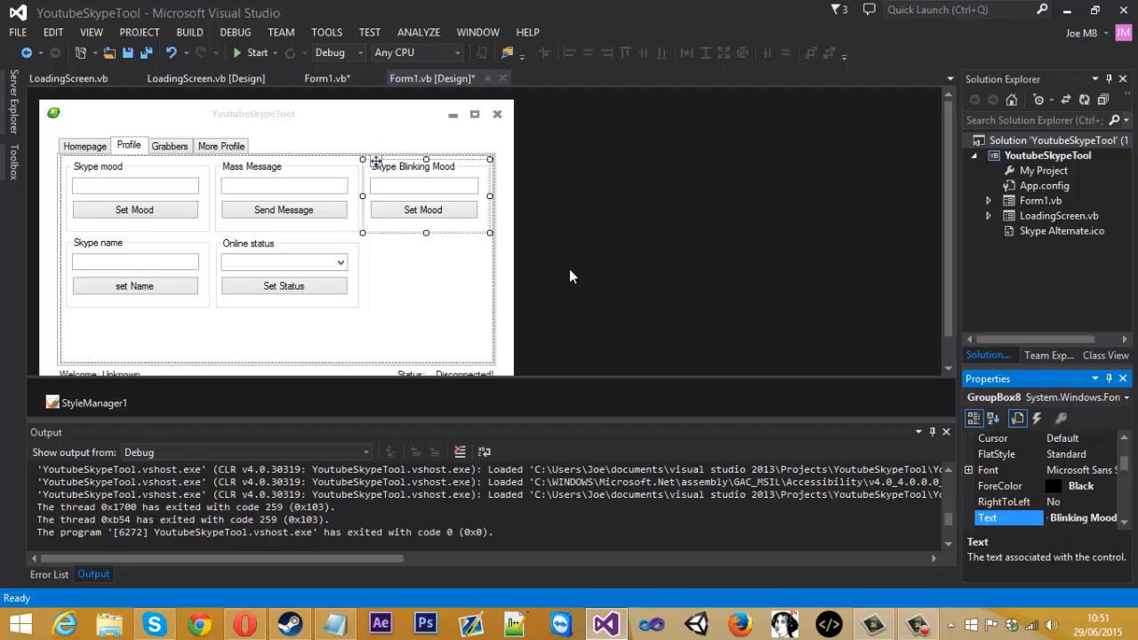
mouse_move(417, 185)
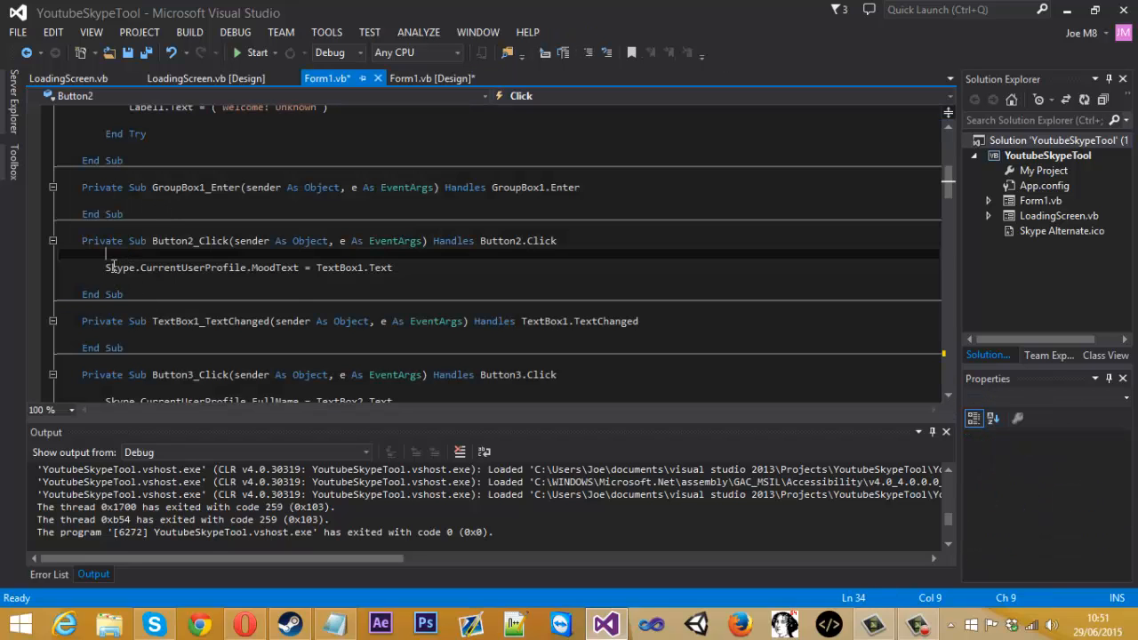
mouse_move(283, 267)
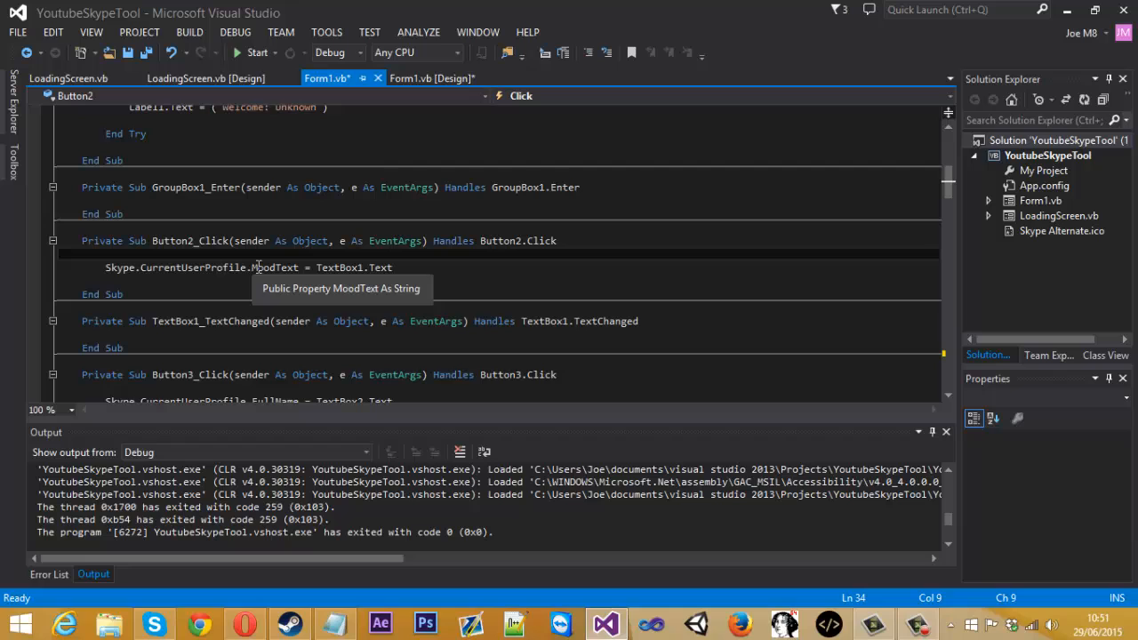
mouse_move(434, 78)
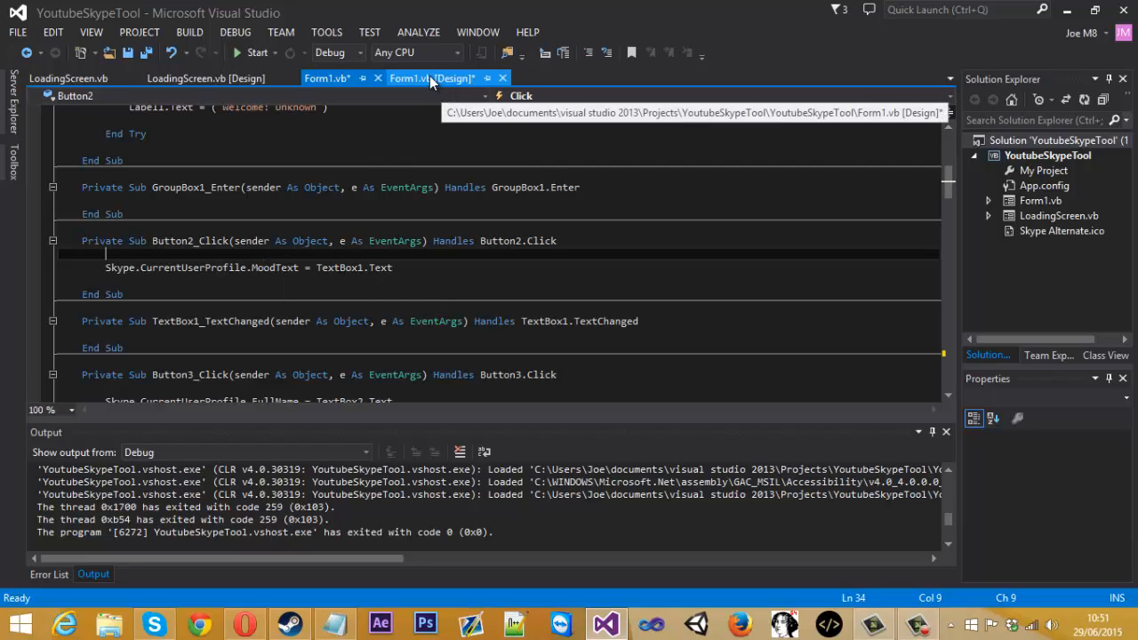
left_click(434, 79)
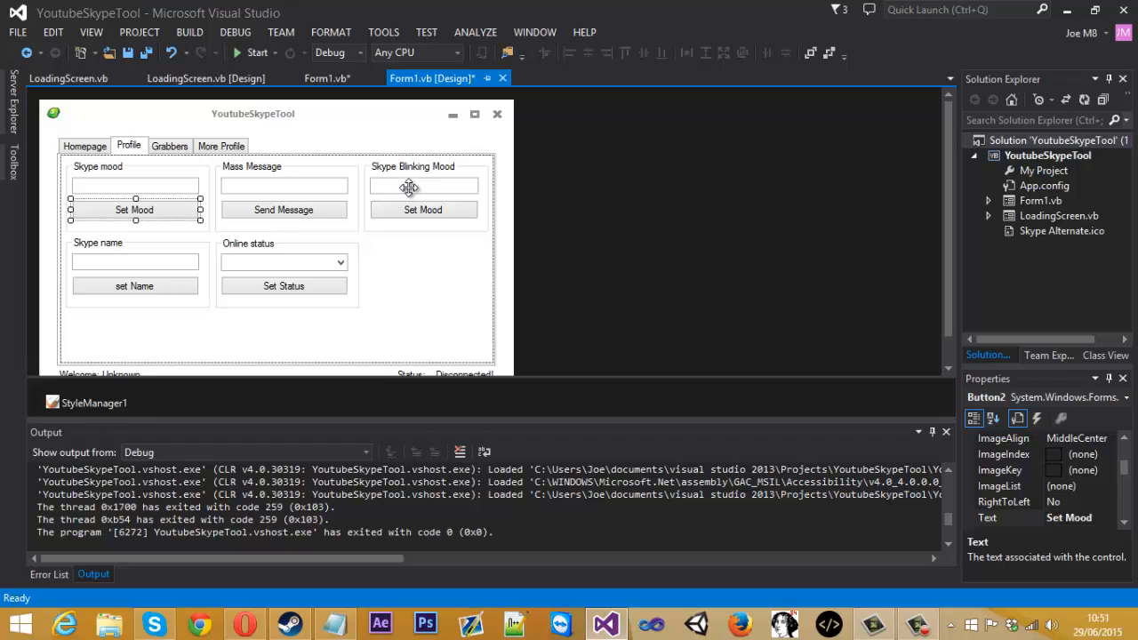
left_click(424, 185)
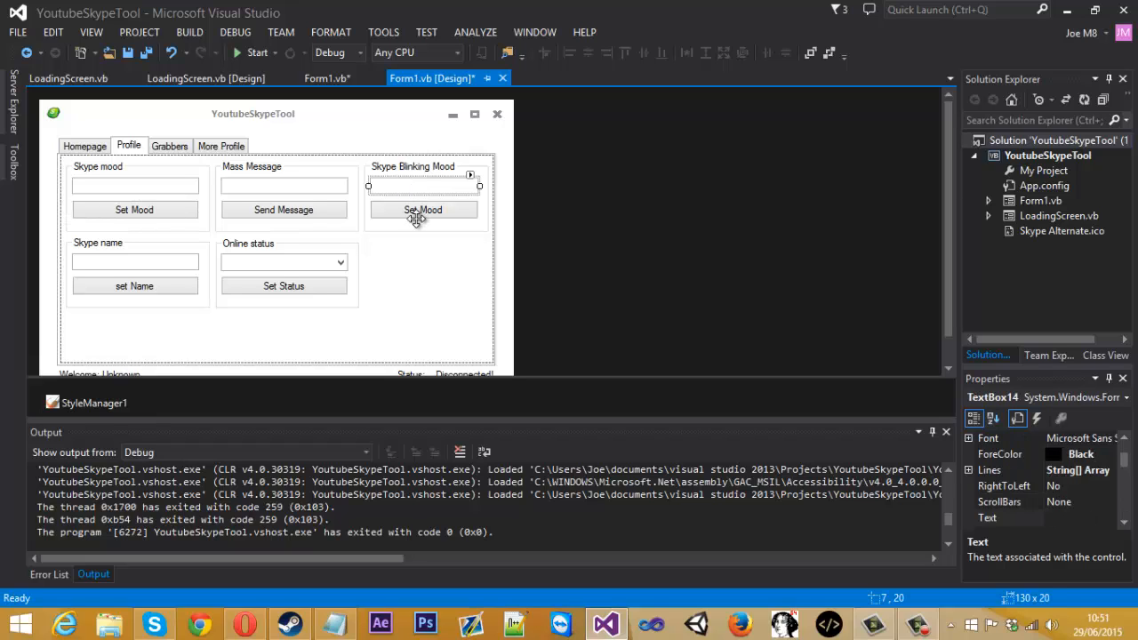
left_click(424, 210)
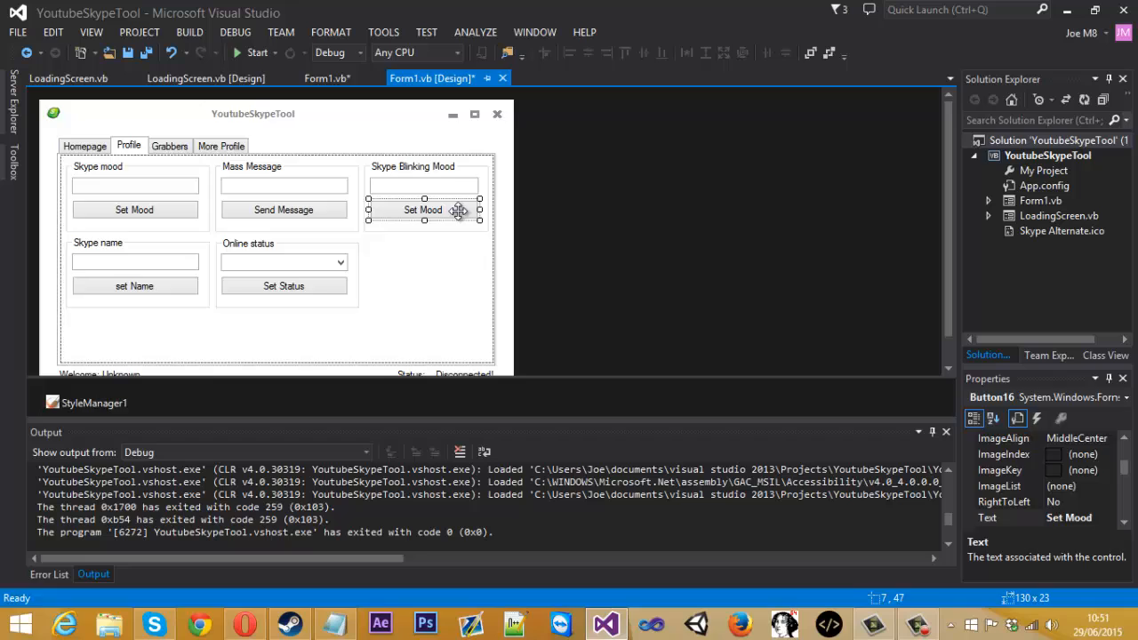
Write Button16_Click to set Skype.CurrentUserProfile.RichMoodText to "<blink>" + TextBox14.Text + "</blink>"
double_click(423, 209)
type("Skpye")
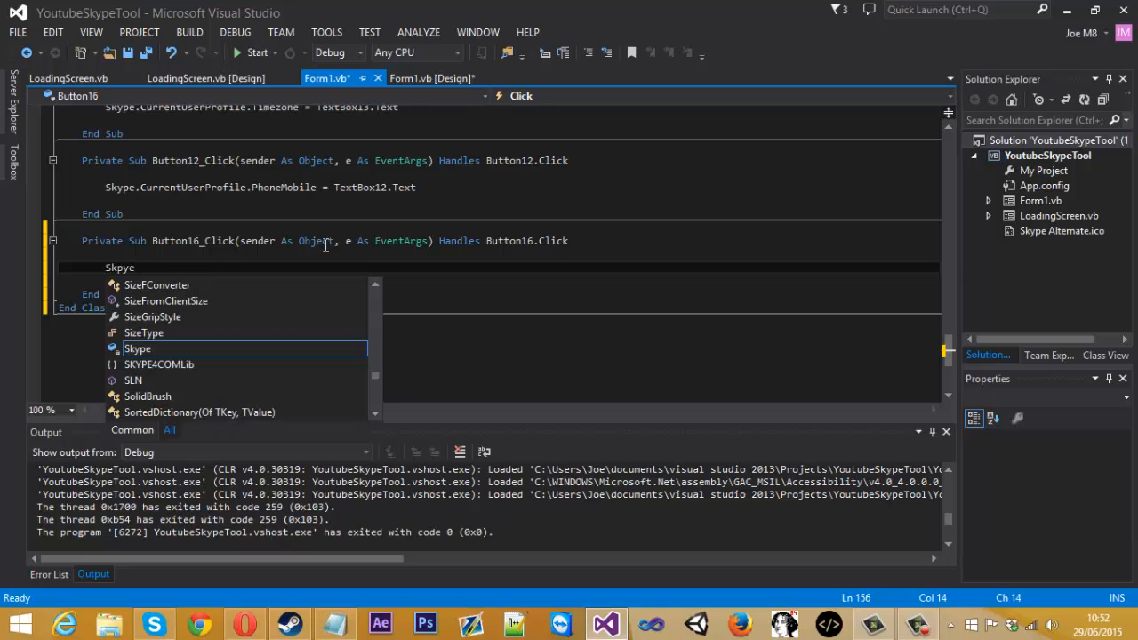
type(".C")
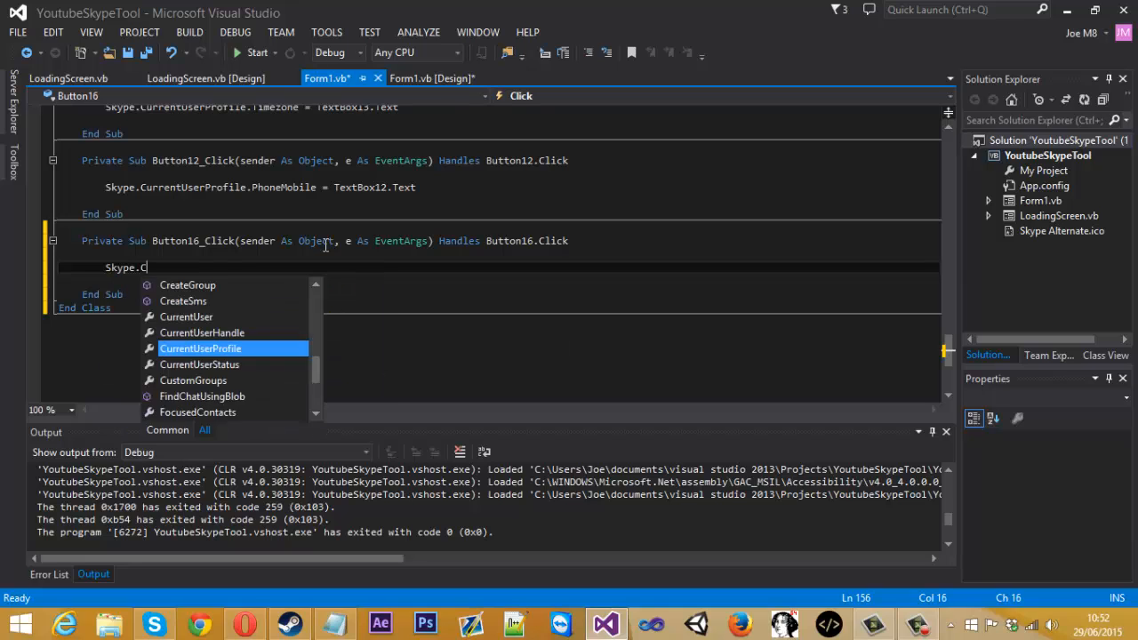
type("urrentUserProfile.Ric")
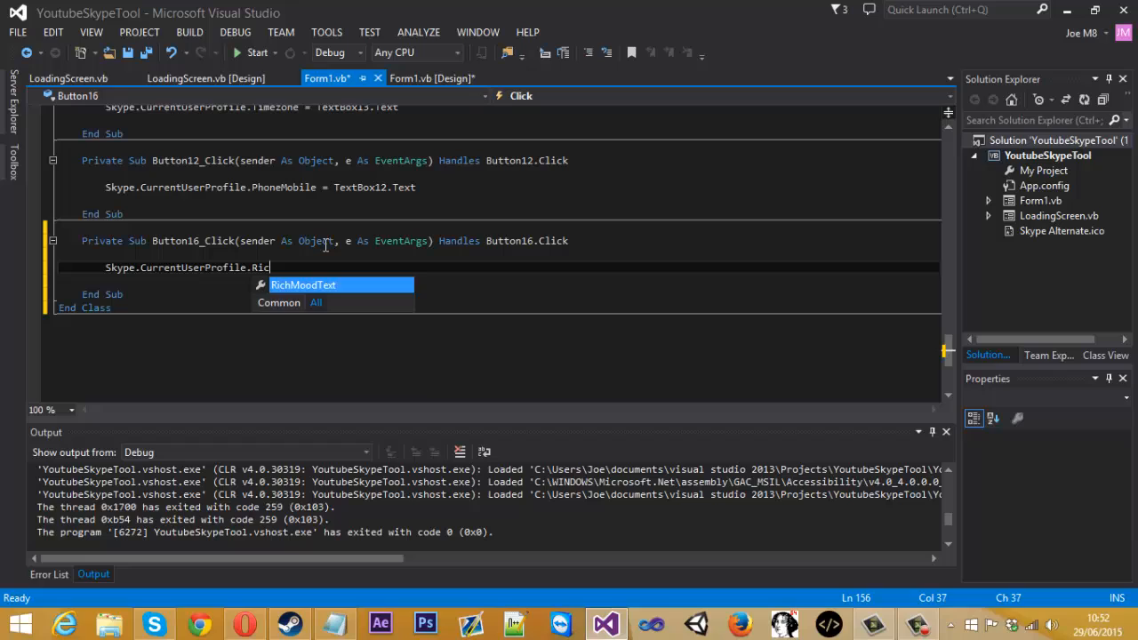
type("RichMoodText = \"")
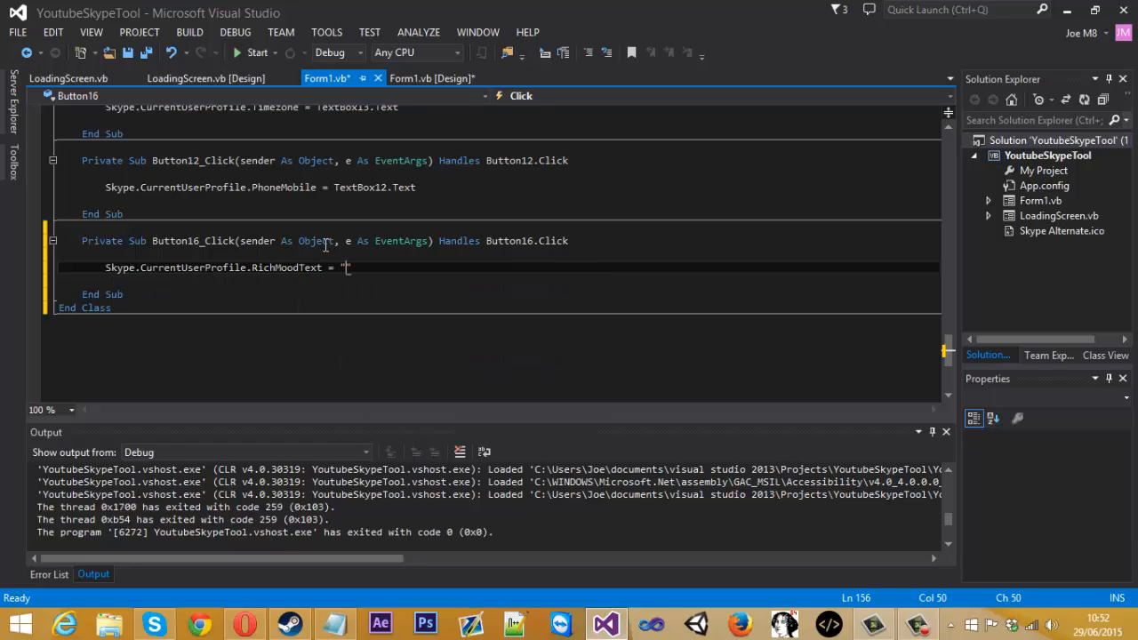
type("\"")
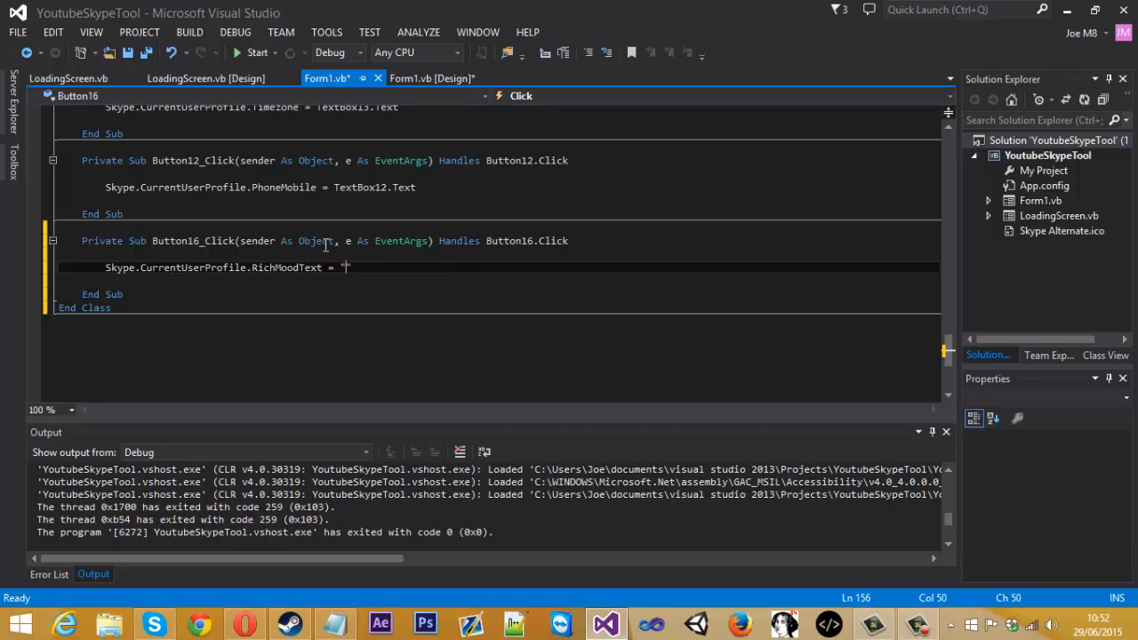
type("<>")
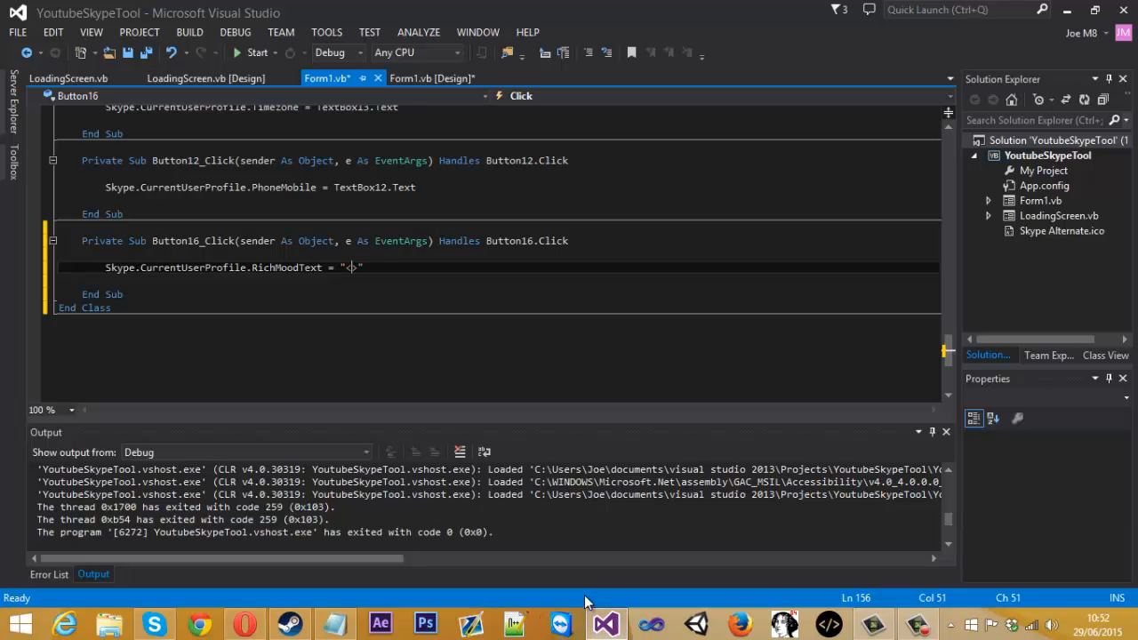
type("blink")
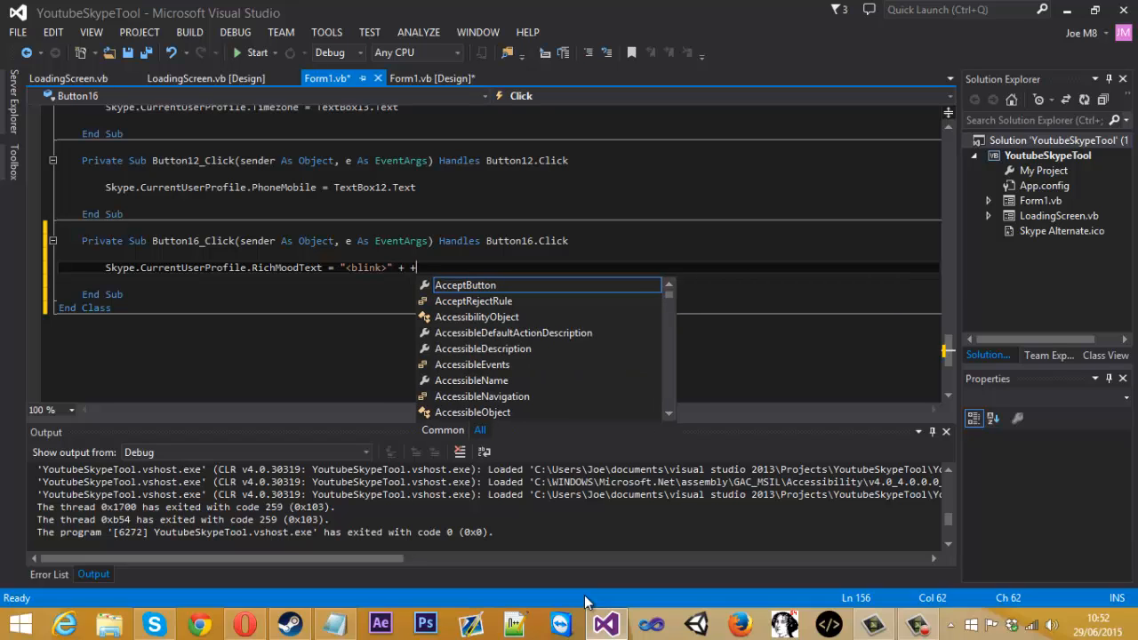
type("<>")
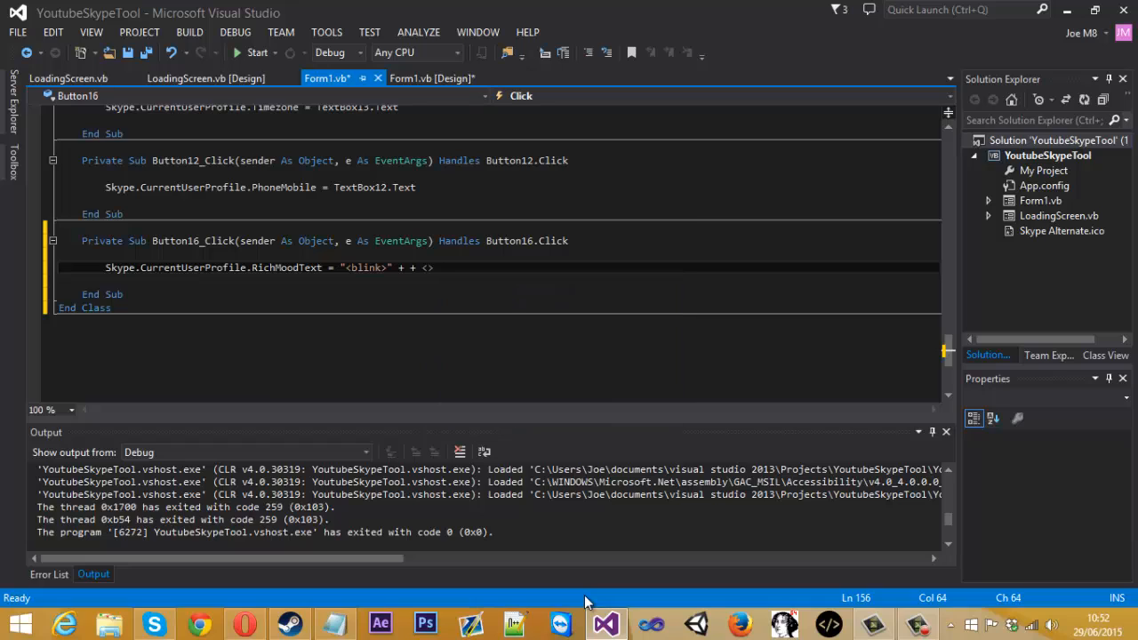
type("\"")
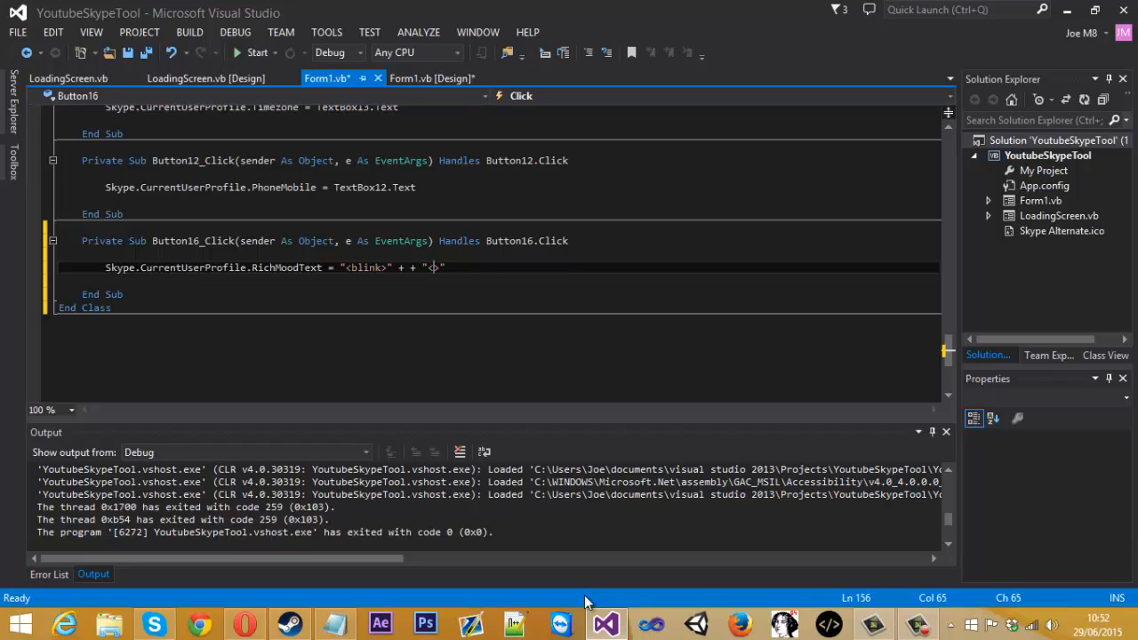
type("/blink")
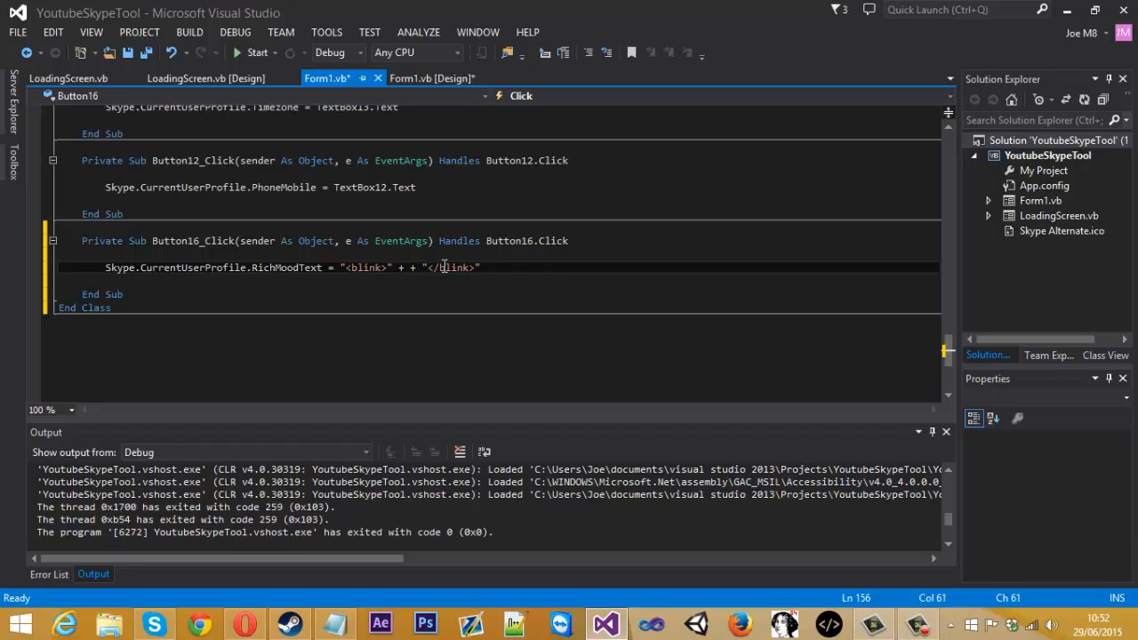
type("TextBox")
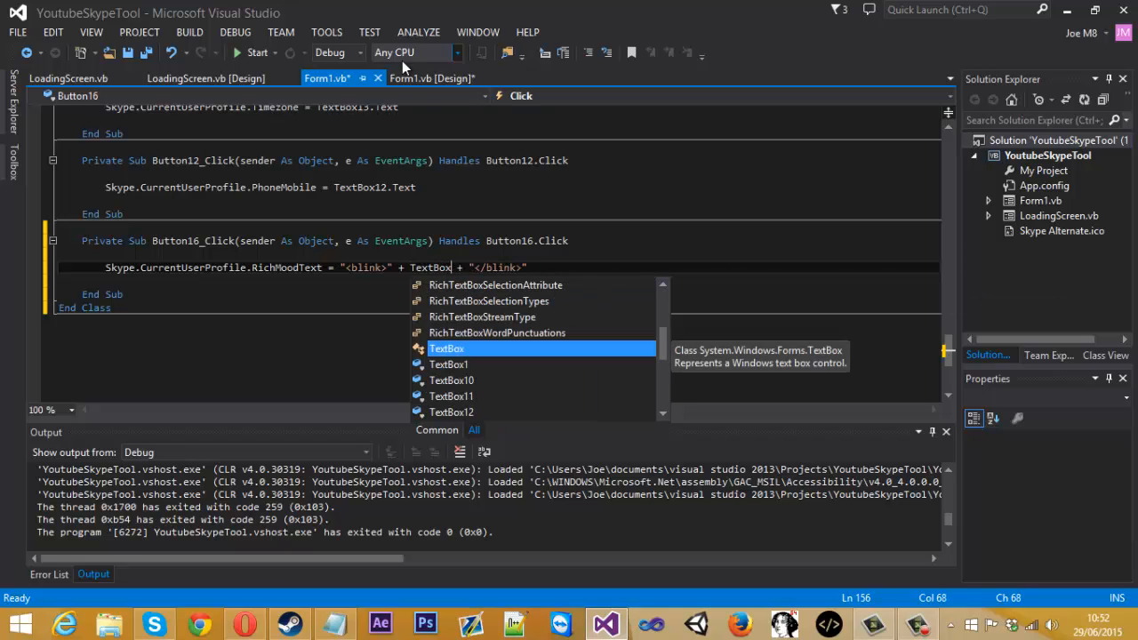
left_click(430, 79)
type("14.Text")
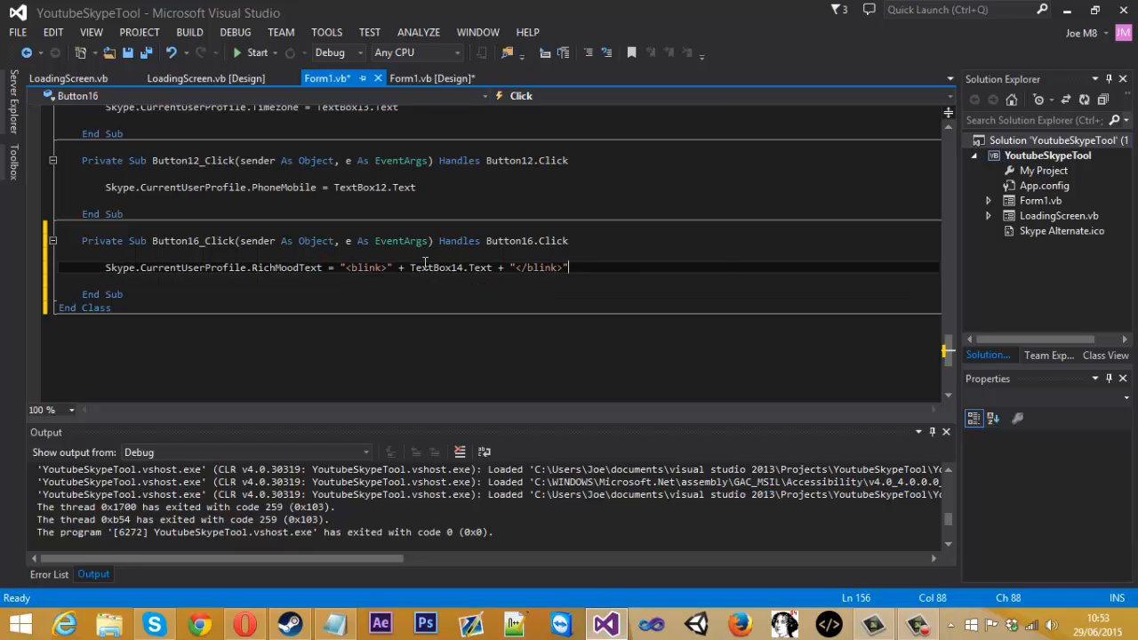
Start a build-and-run of the tool to test the blinking mood
left_click(431, 79)
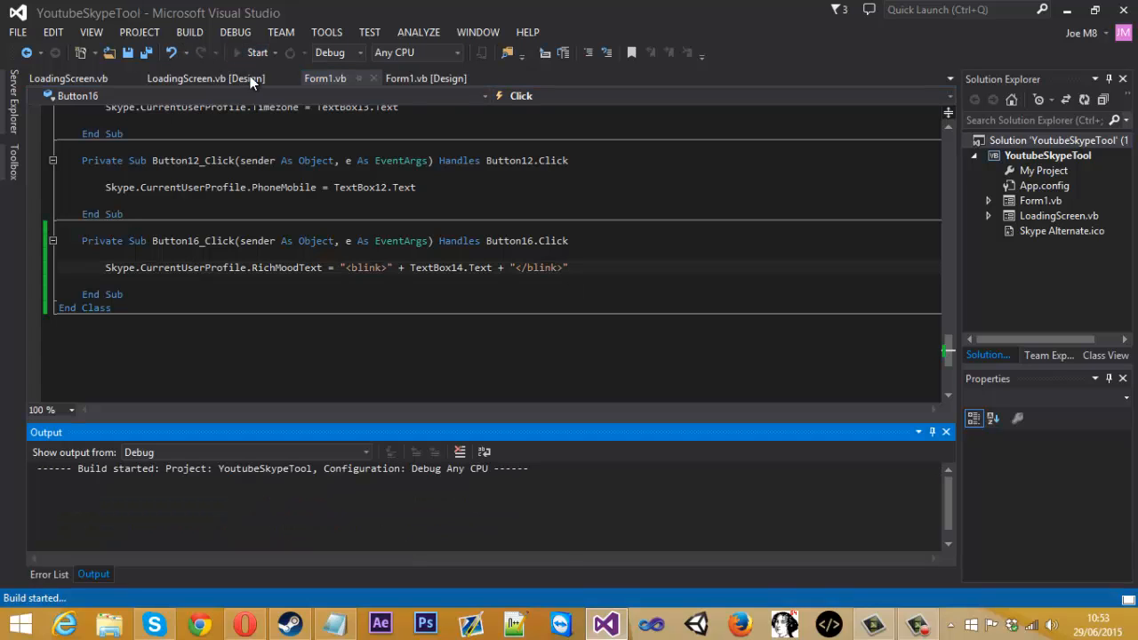
Edit the Skype mood message and commit it emptied before the test
left_click(256, 52)
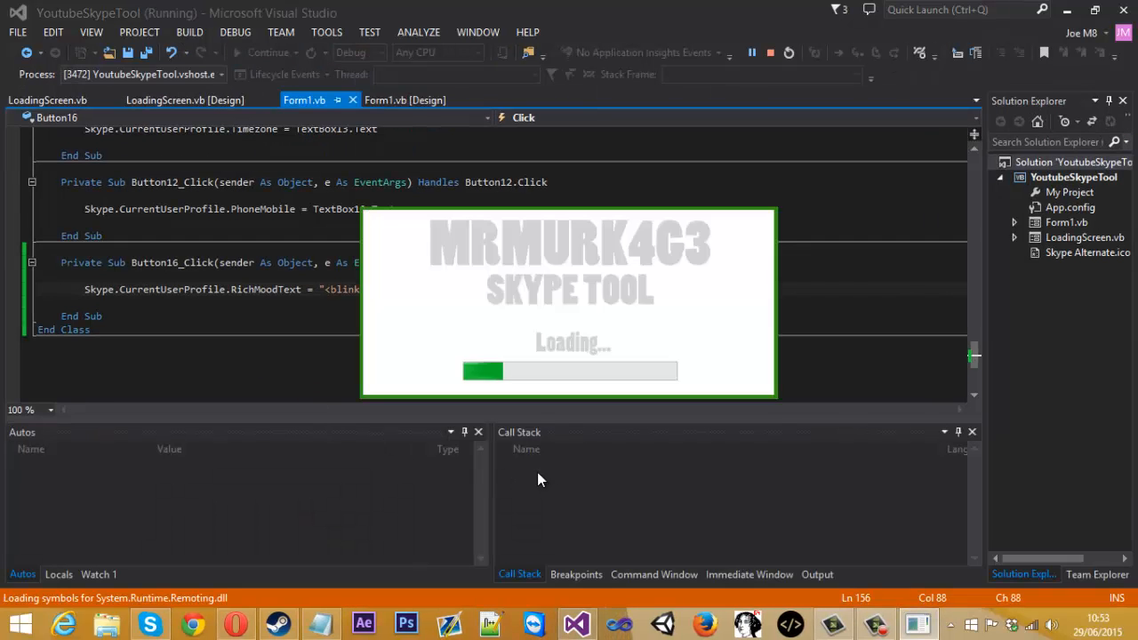
left_click(149, 623)
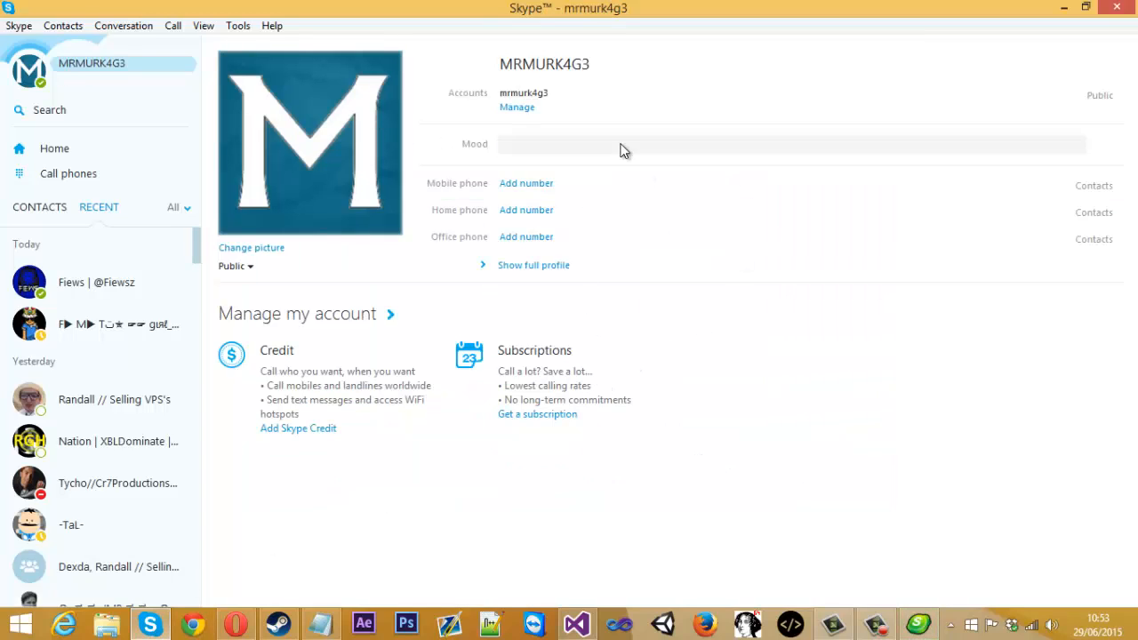
type("Testing")
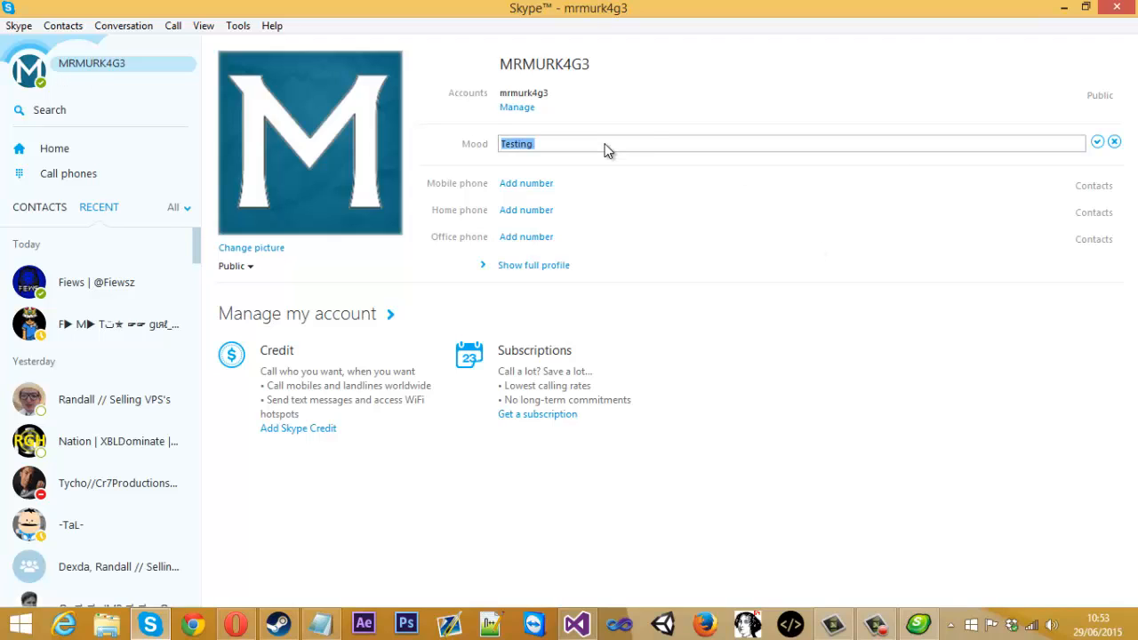
left_click(1113, 142)
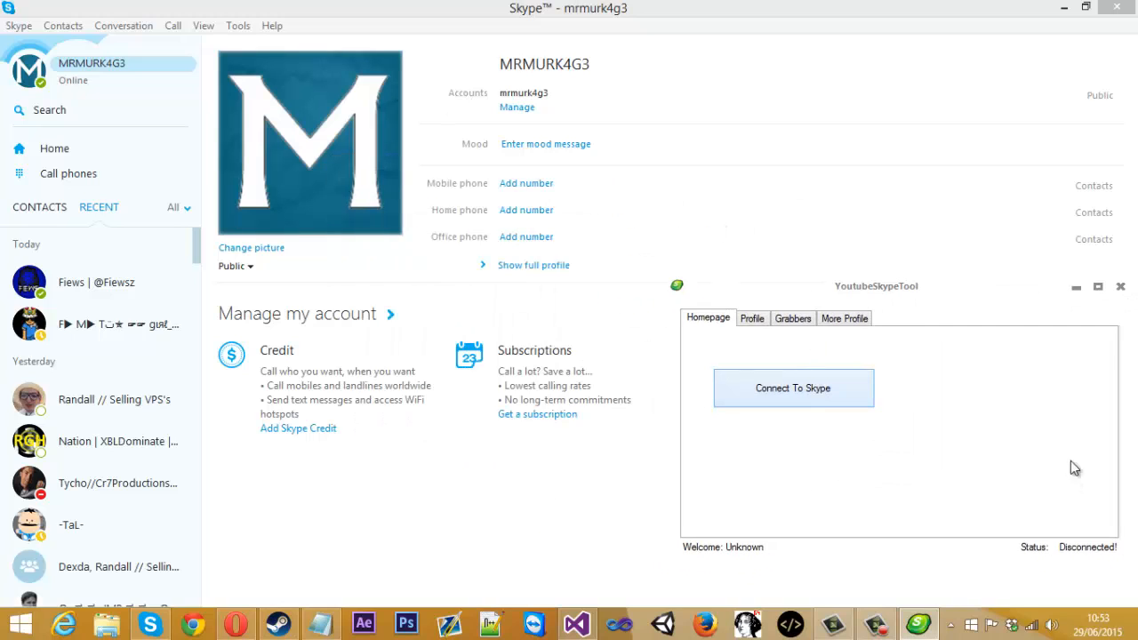
Connect the tool to Skype, set blinking mood 'Testing' from the Profile tab, then close the tool
left_click(794, 388)
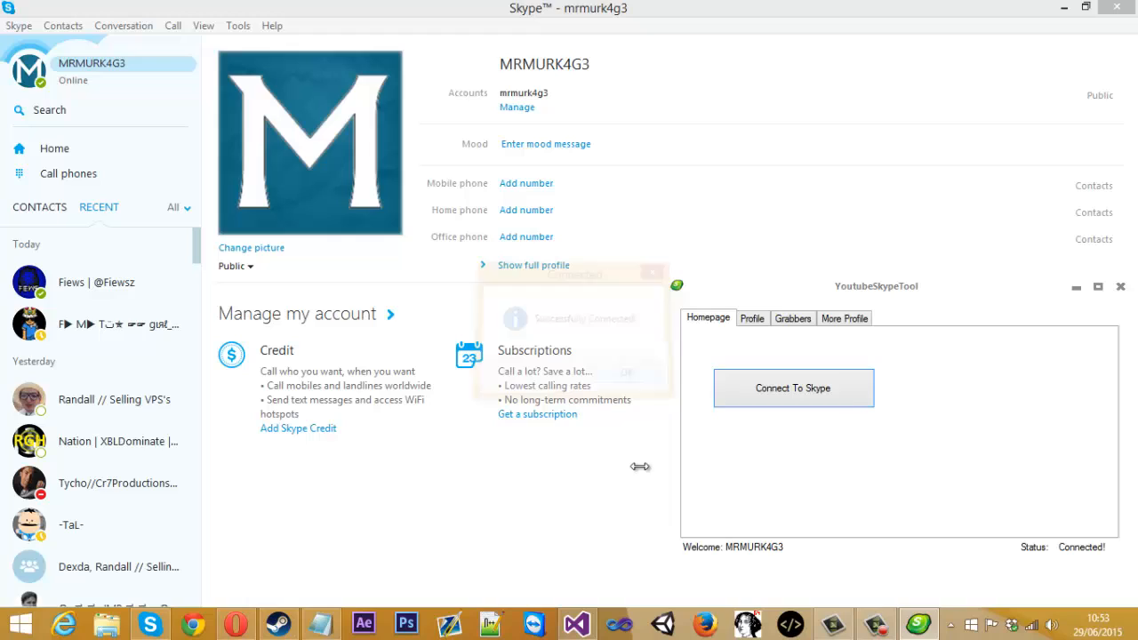
left_click(752, 319)
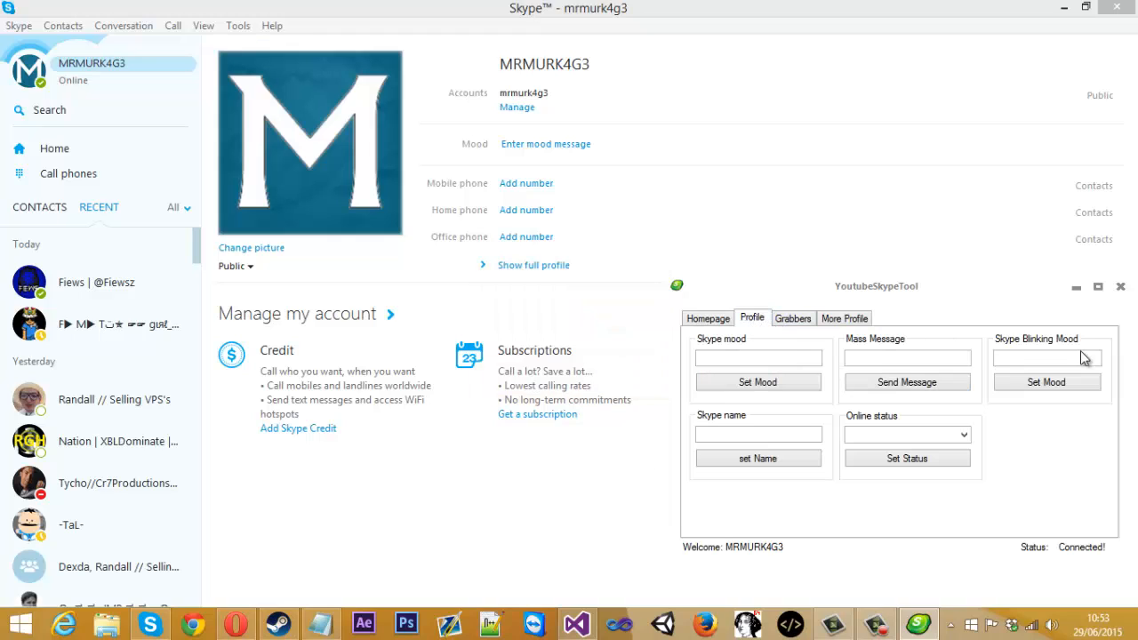
left_click(1046, 357)
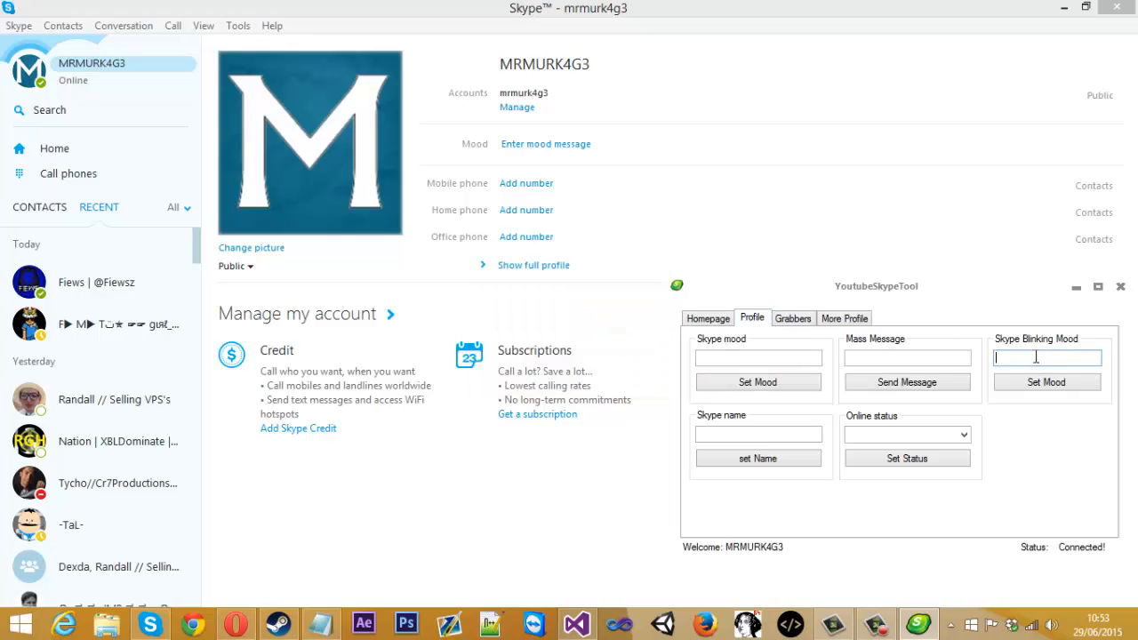
type("Testing")
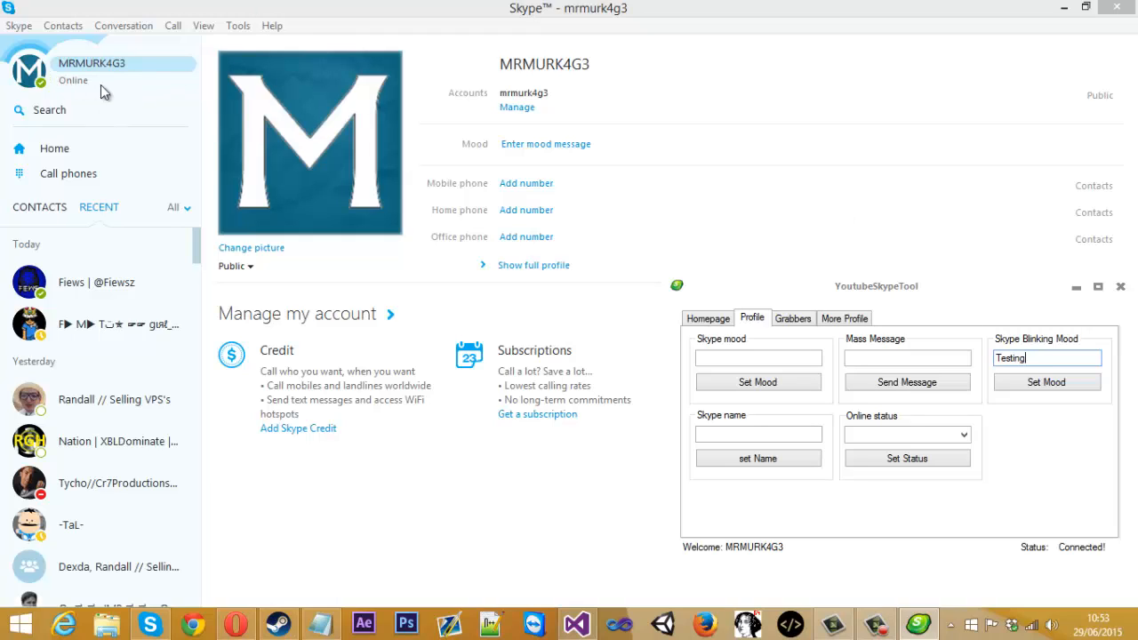
left_click(1046, 380)
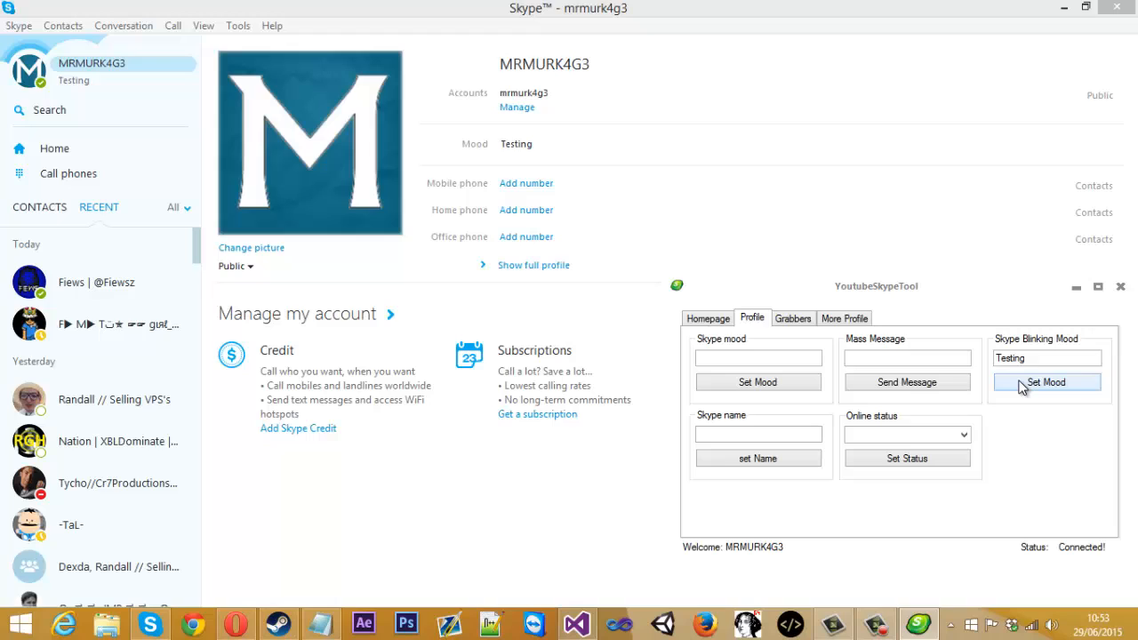
left_click(1045, 381)
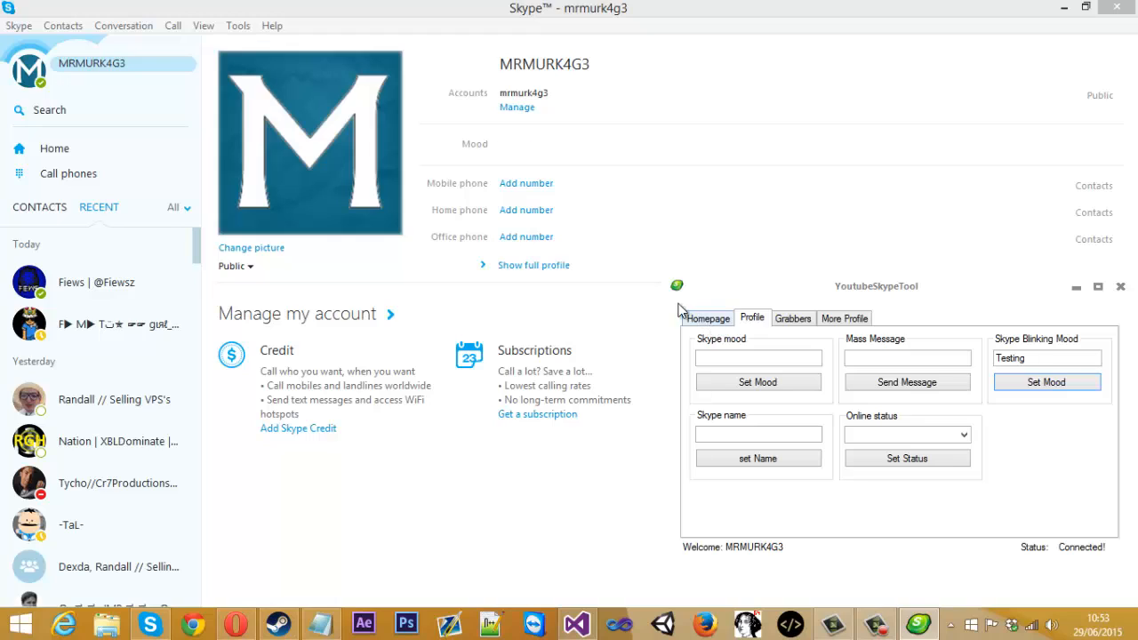
left_click(1046, 381)
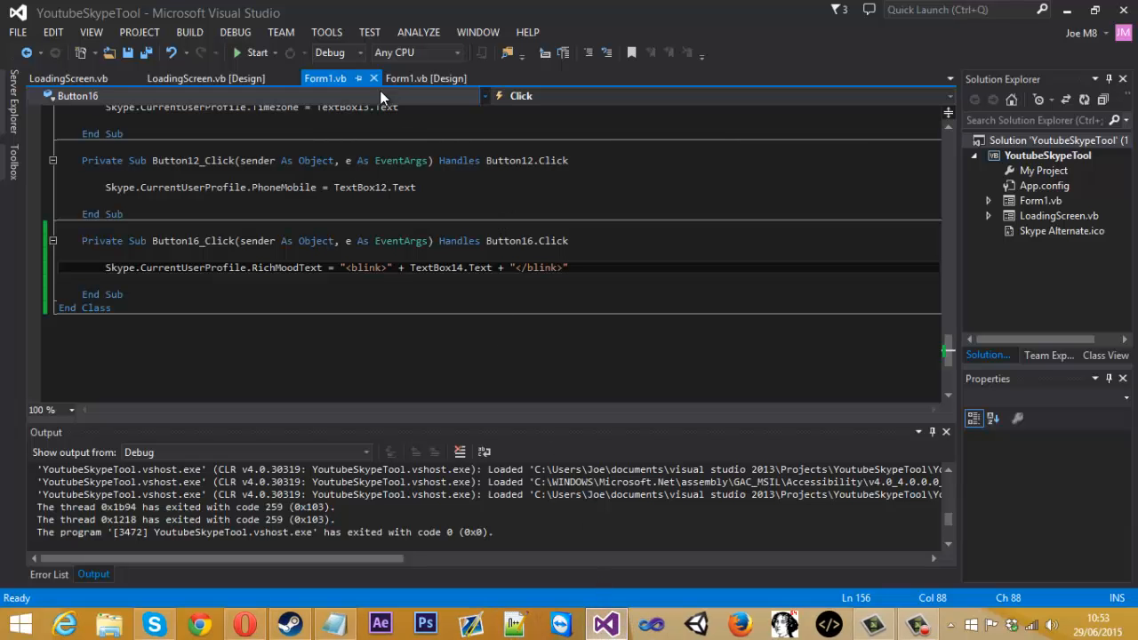
Write Button17_Click setting RichMoodText to "<center>" + TextBox15.Text + "</center>"
left_click(426, 78)
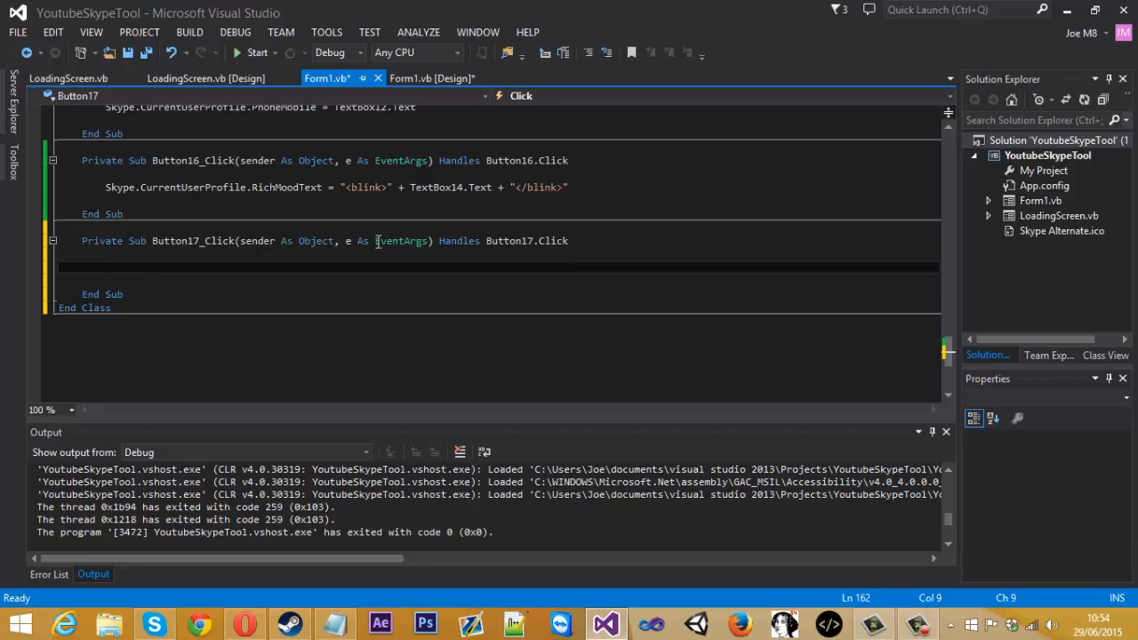
type("Skype.curre")
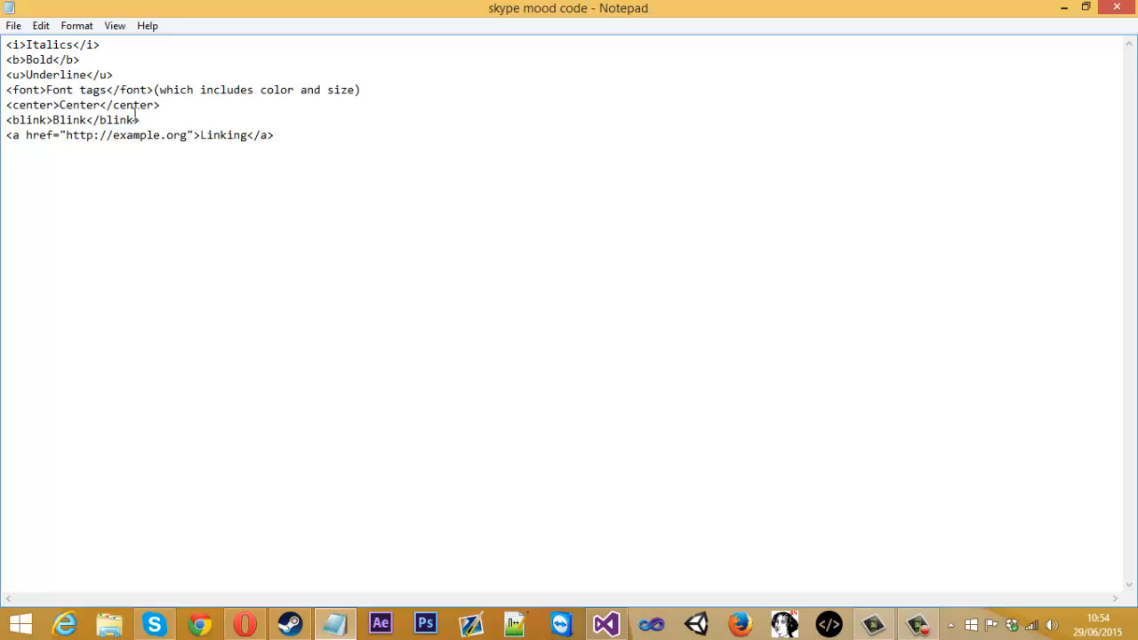
mouse_move(136, 114)
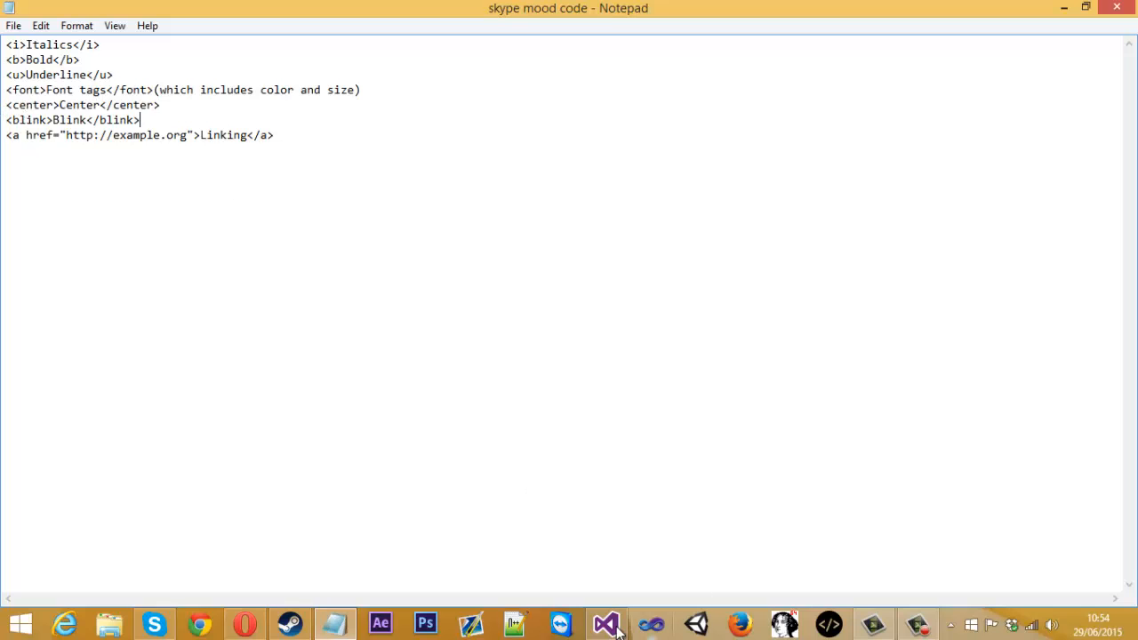
left_click(604, 622)
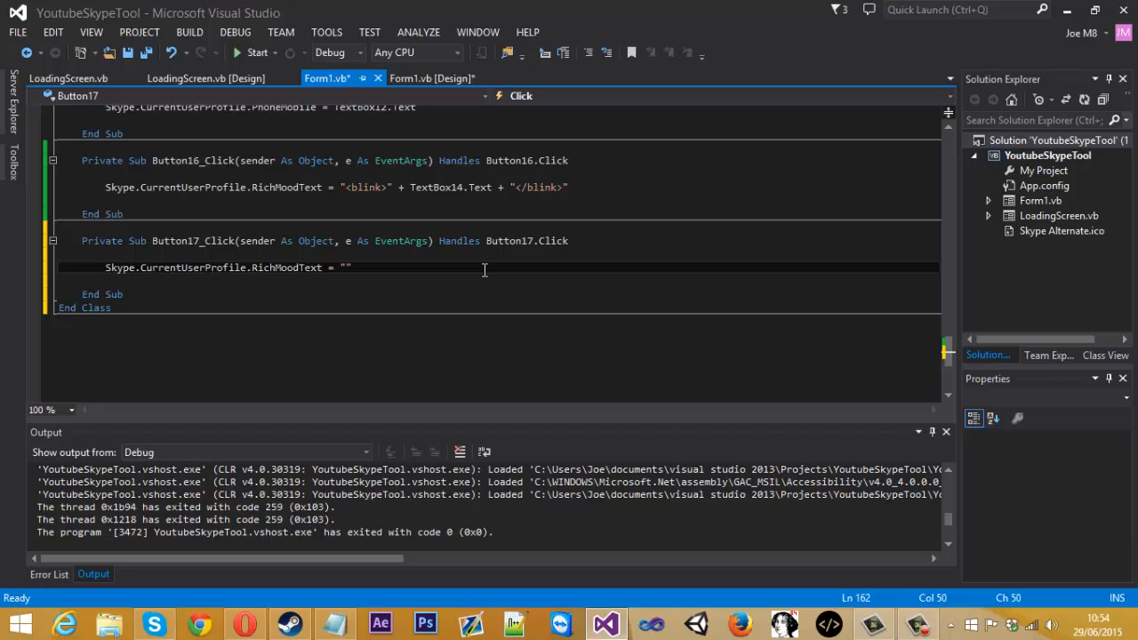
type("<center>")
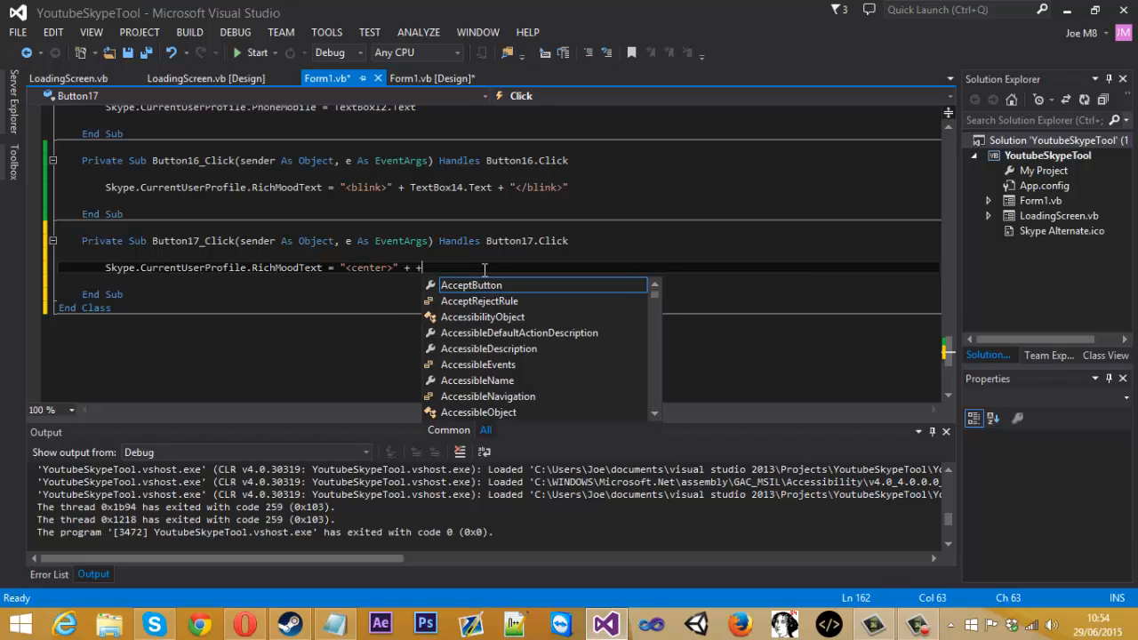
type("<>")
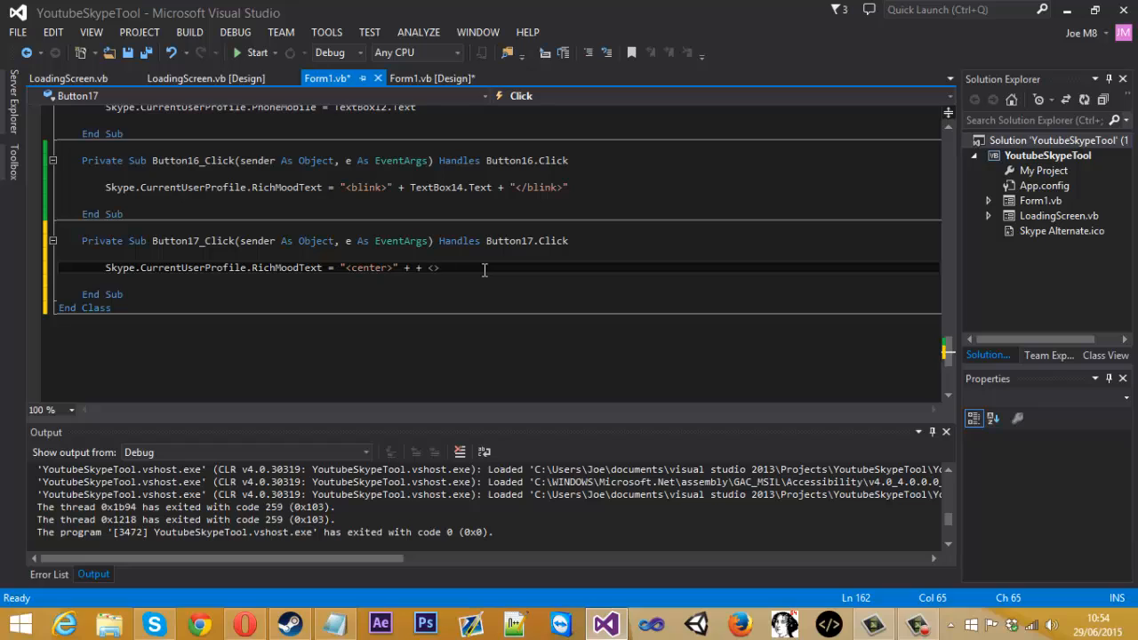
type("\"")
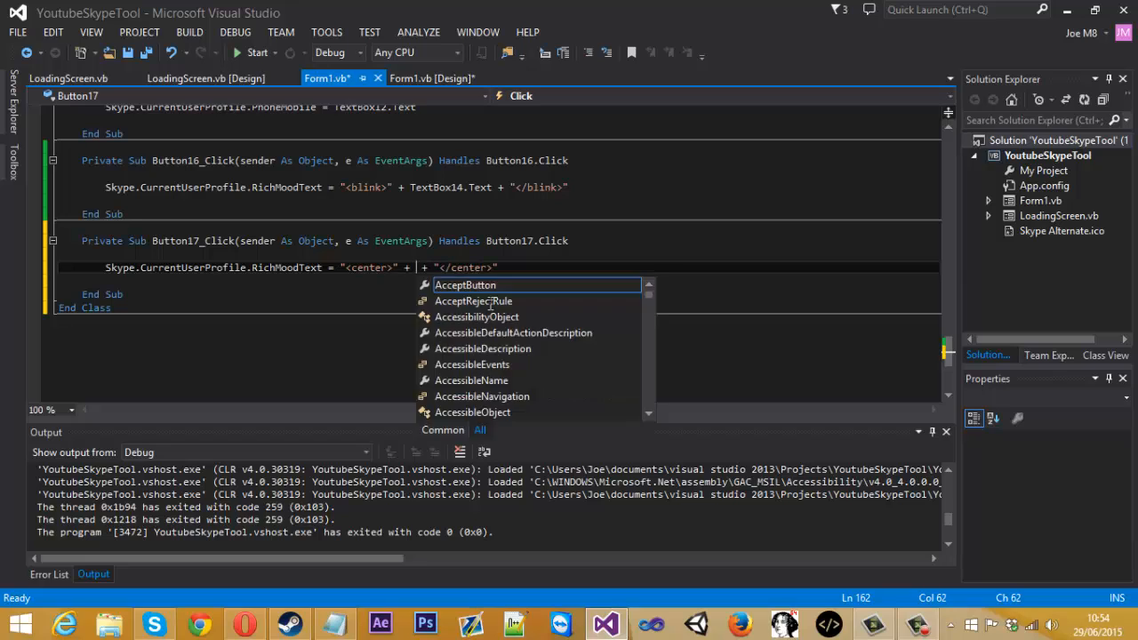
key("Escape")
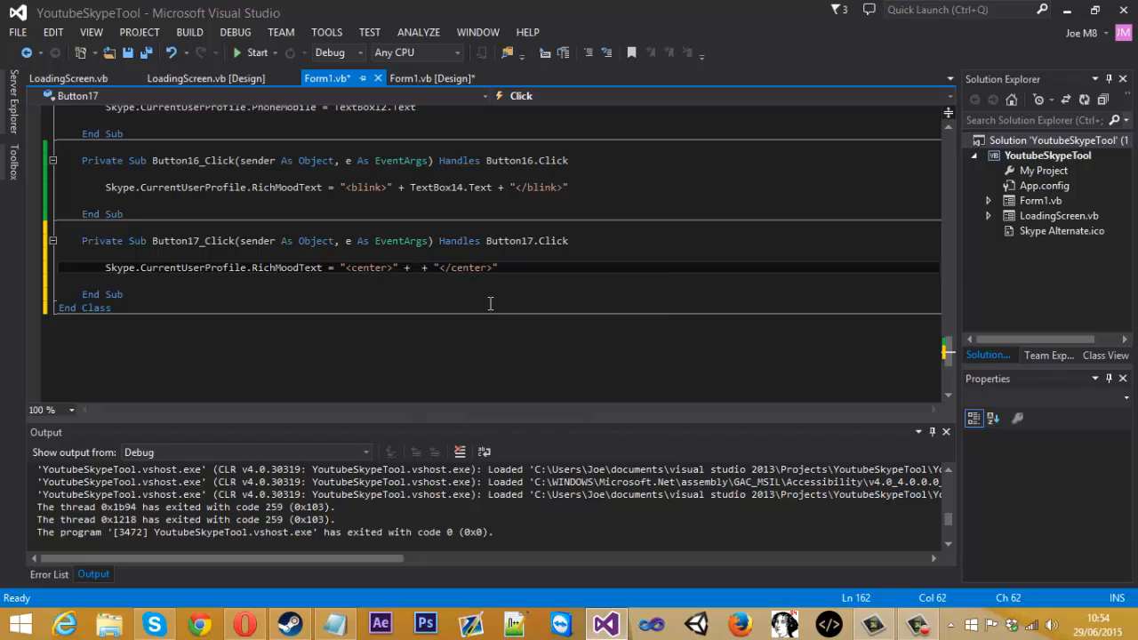
type("TextBox15.Text")
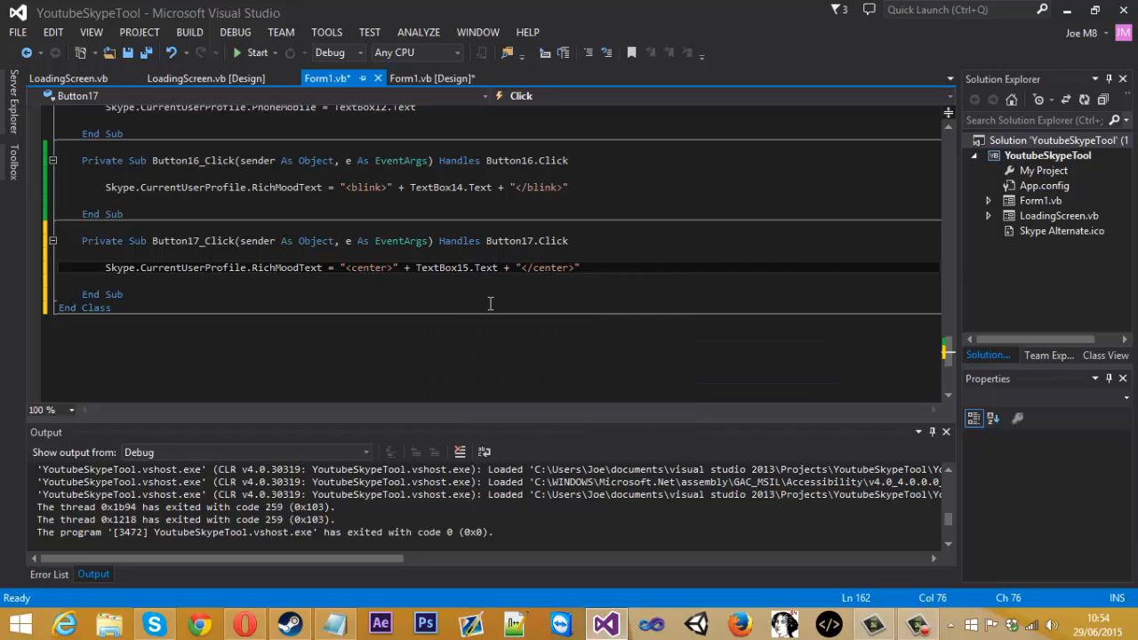
left_click(436, 79)
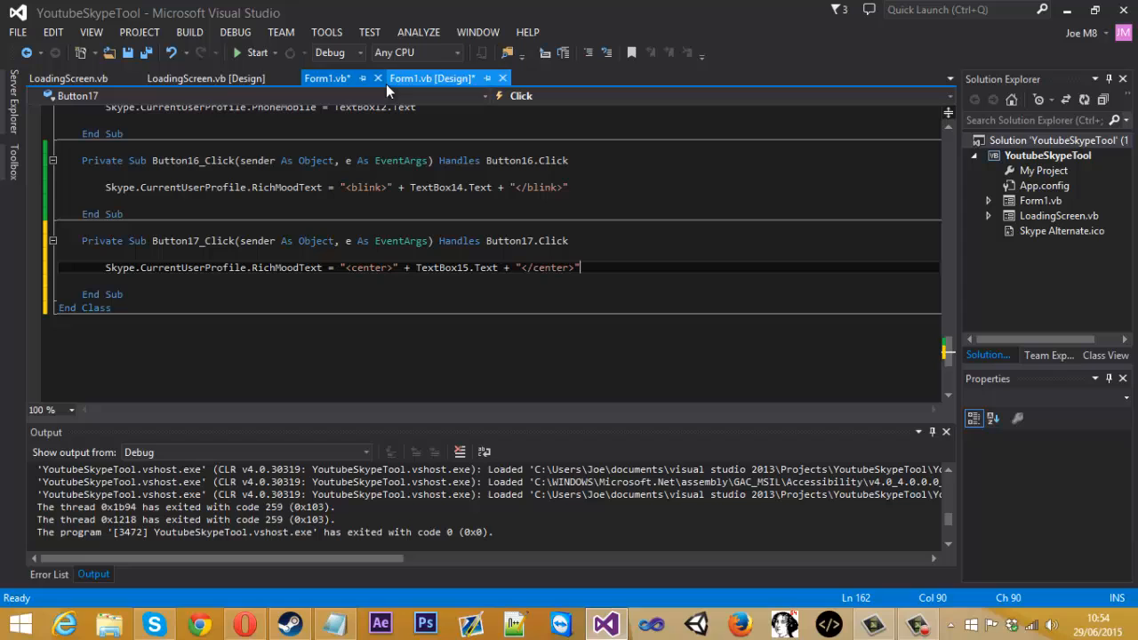
Run the rebuilt tool to test the center-tag handler
left_click(149, 622)
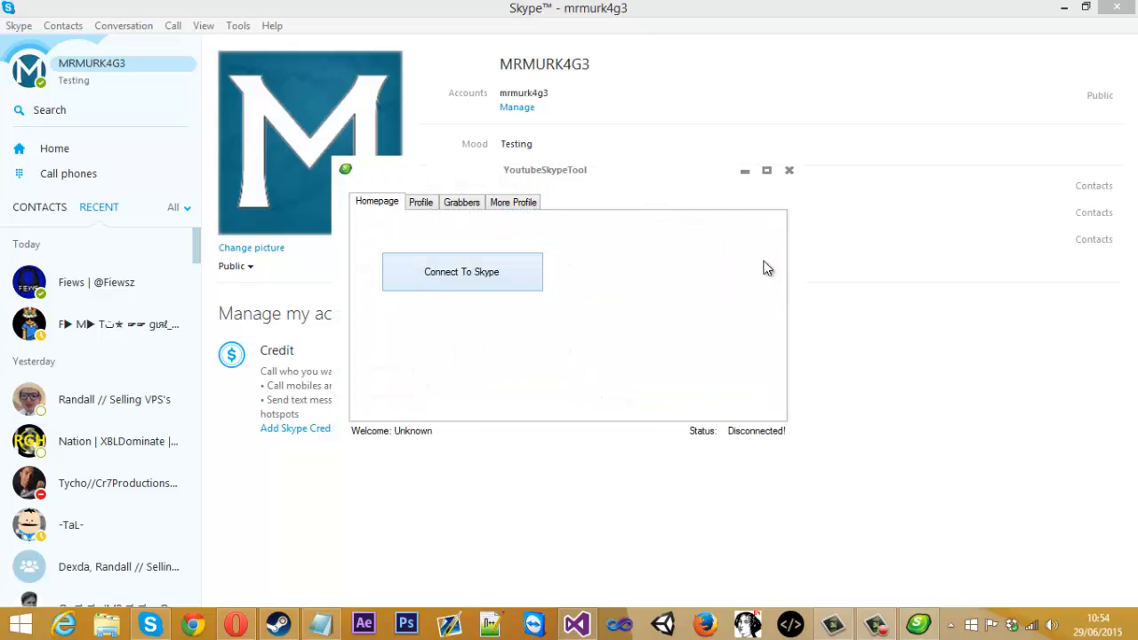
Connect to Skype, confirm, apply 'Test' from the second blinking-mood group and move the tool window lower
left_click(462, 270)
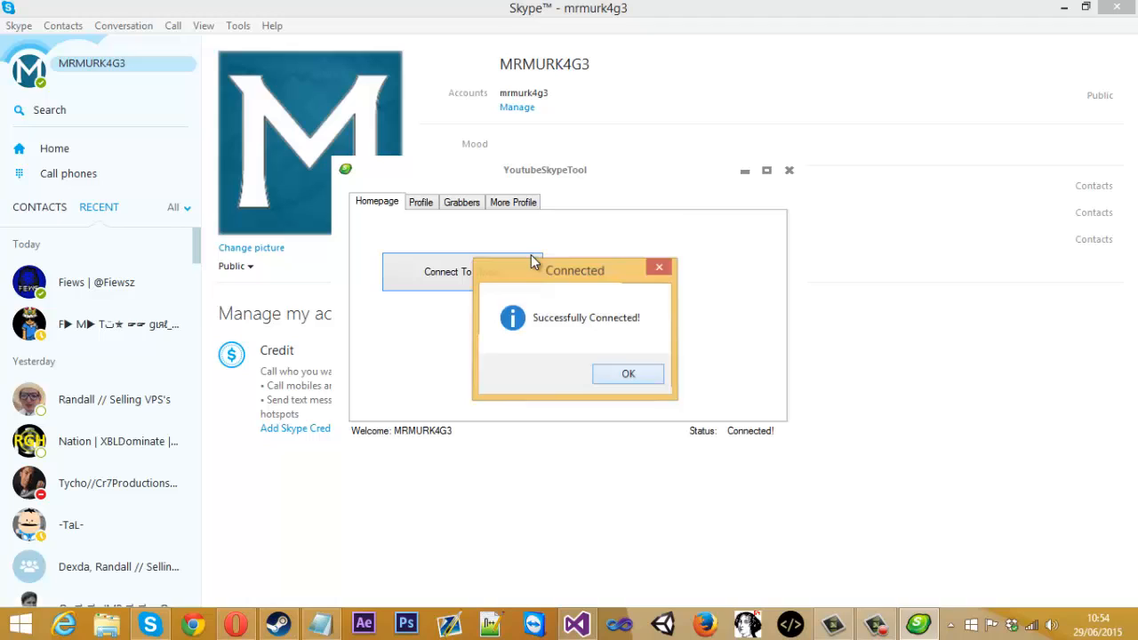
left_click(627, 374)
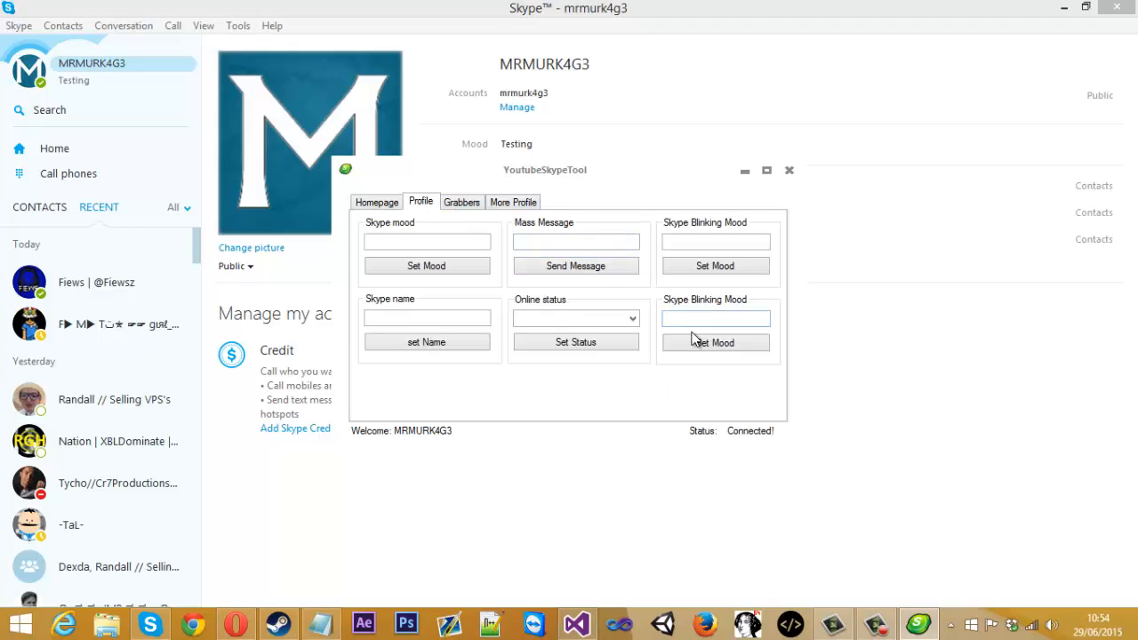
left_click(714, 318)
type("Test")
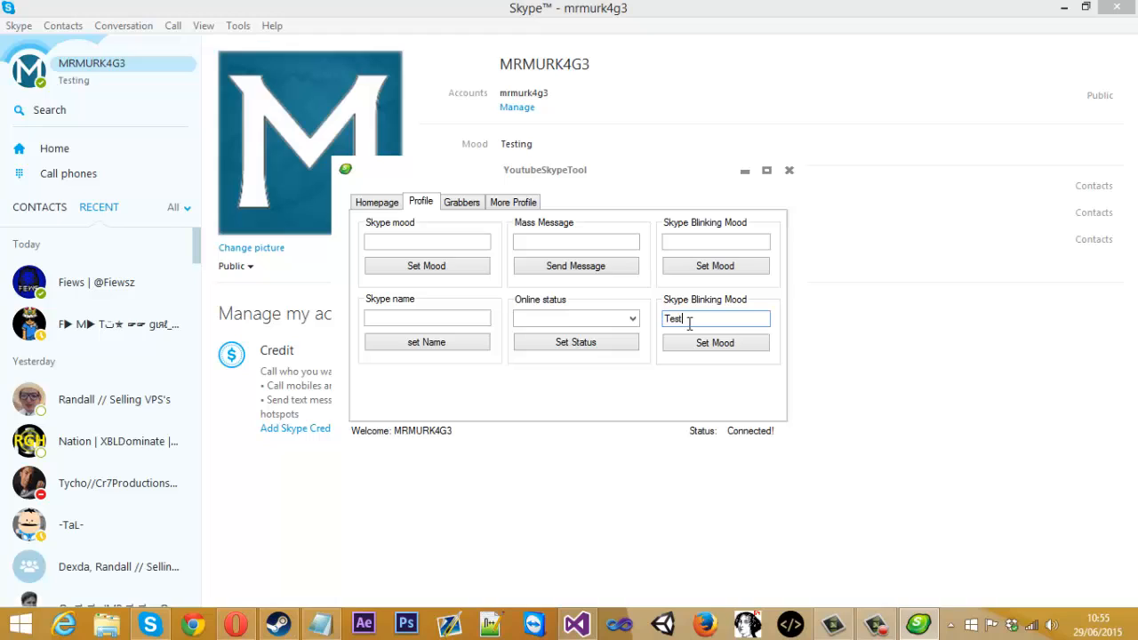
left_click(715, 342)
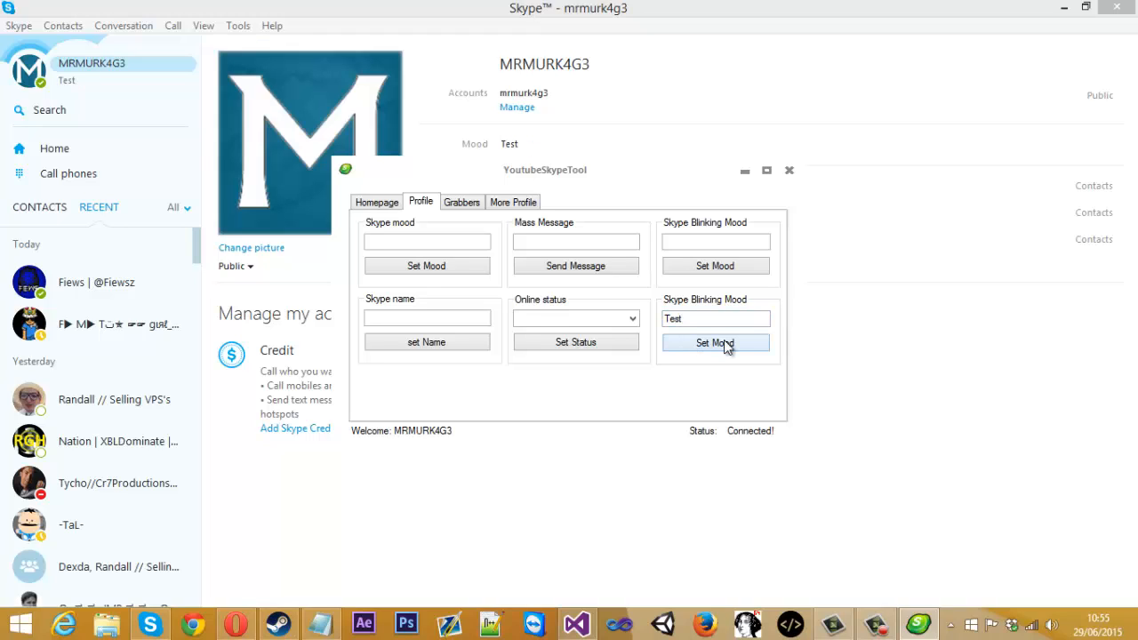
left_click(715, 342)
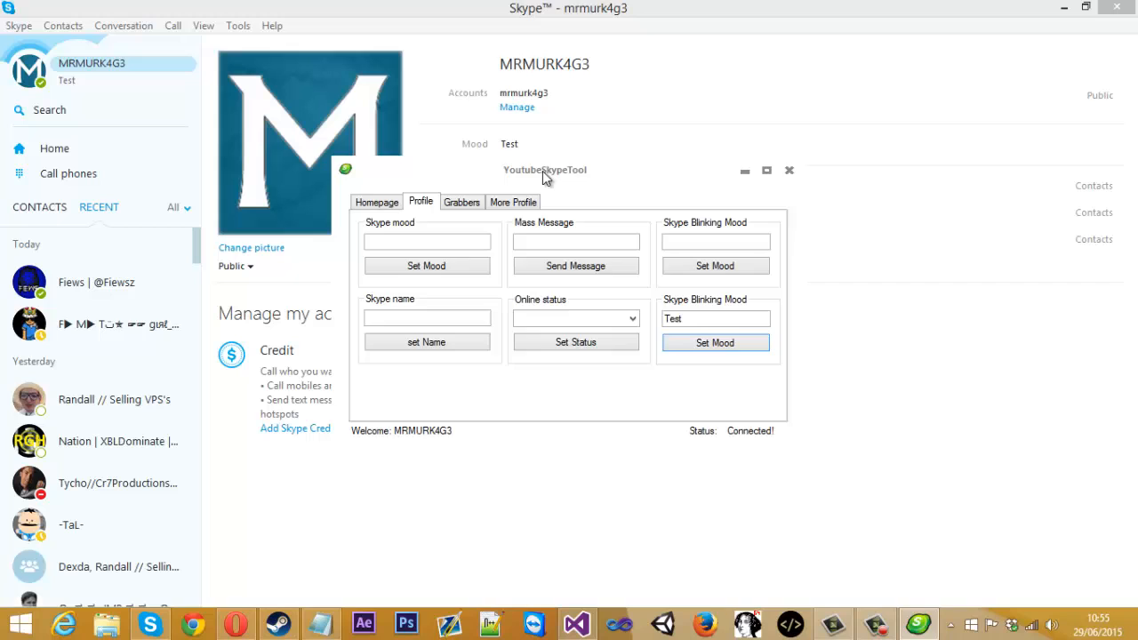
left_click_drag(544, 171, 585, 306)
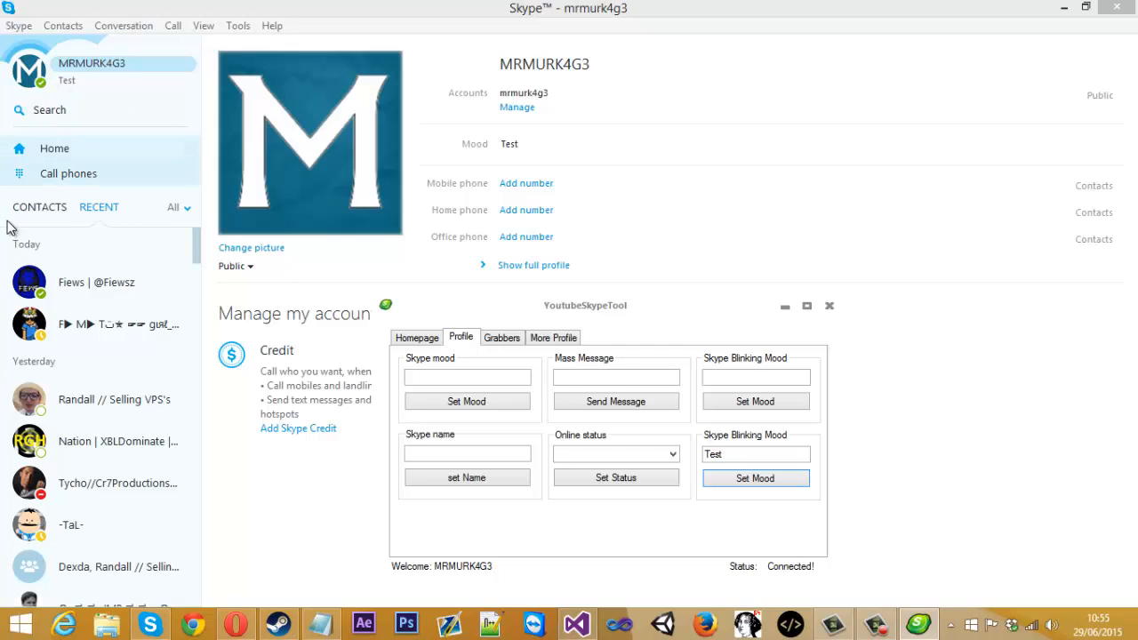
View a recent contact's profile from its context menu and close it
right_click(28, 283)
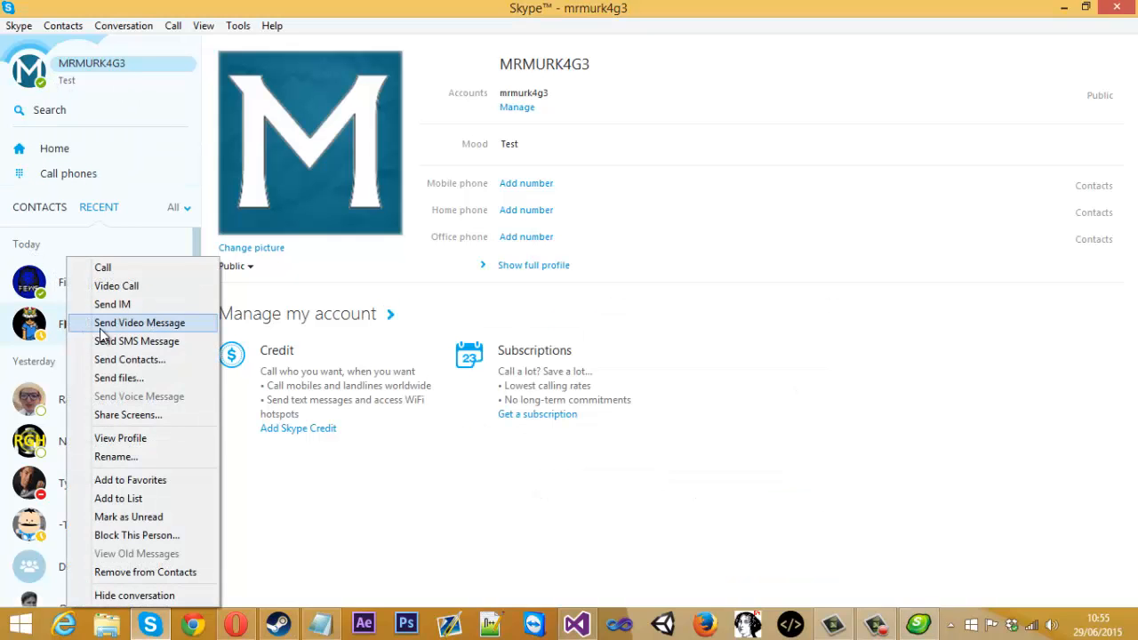
left_click(121, 437)
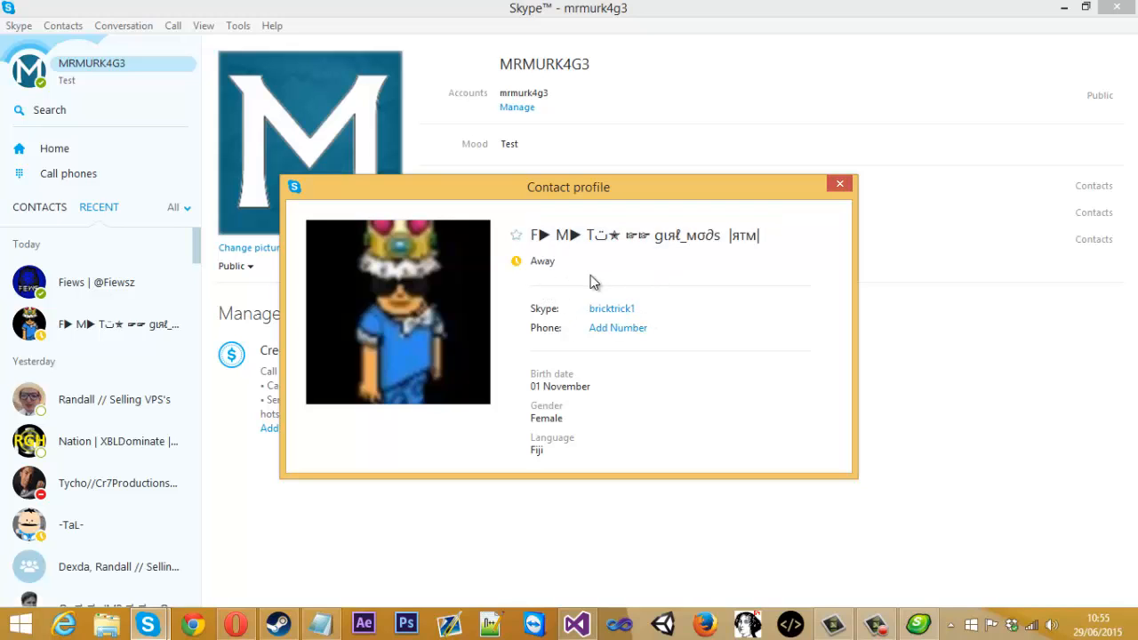
left_click(840, 183)
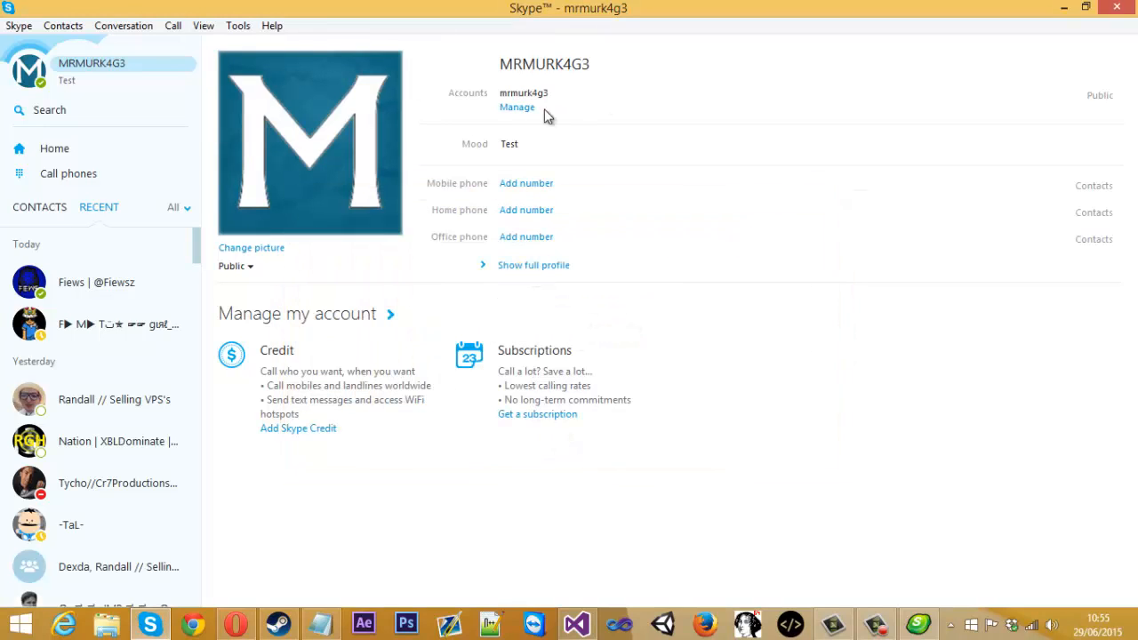
mouse_move(910, 603)
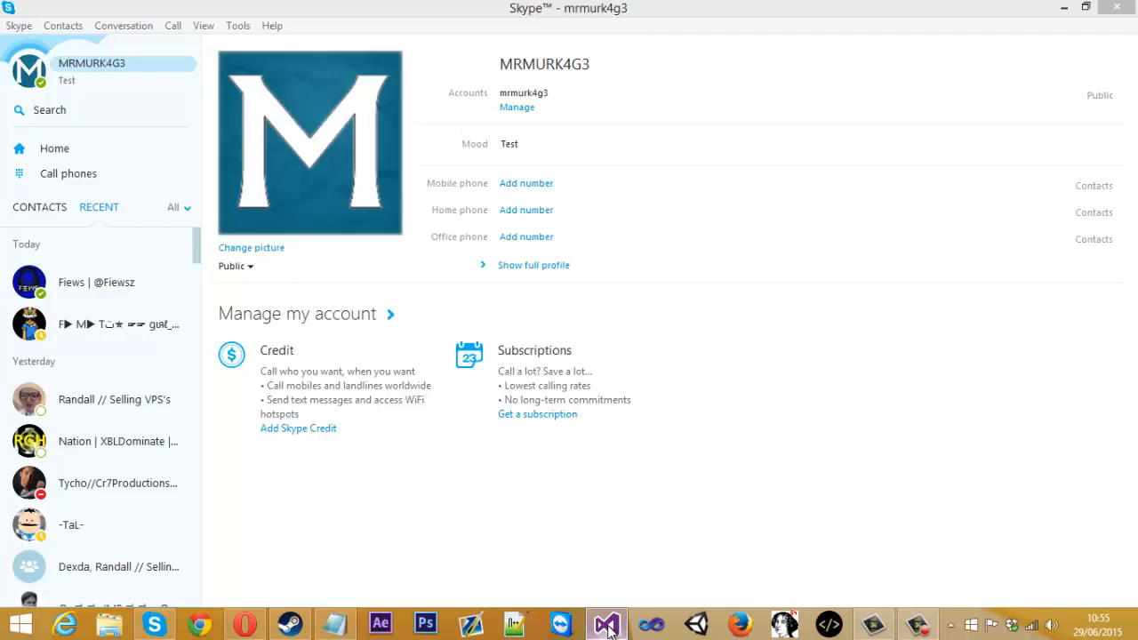
Select and delete the trial Button17_Click center-tag handler in Form1.vb
left_click(605, 623)
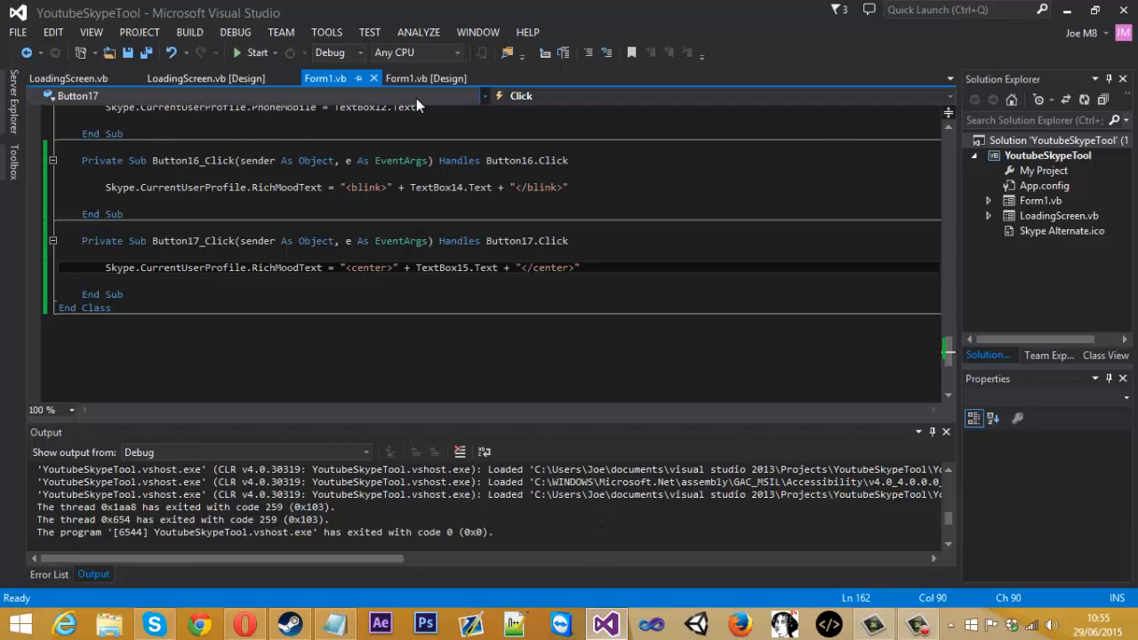
left_click(425, 79)
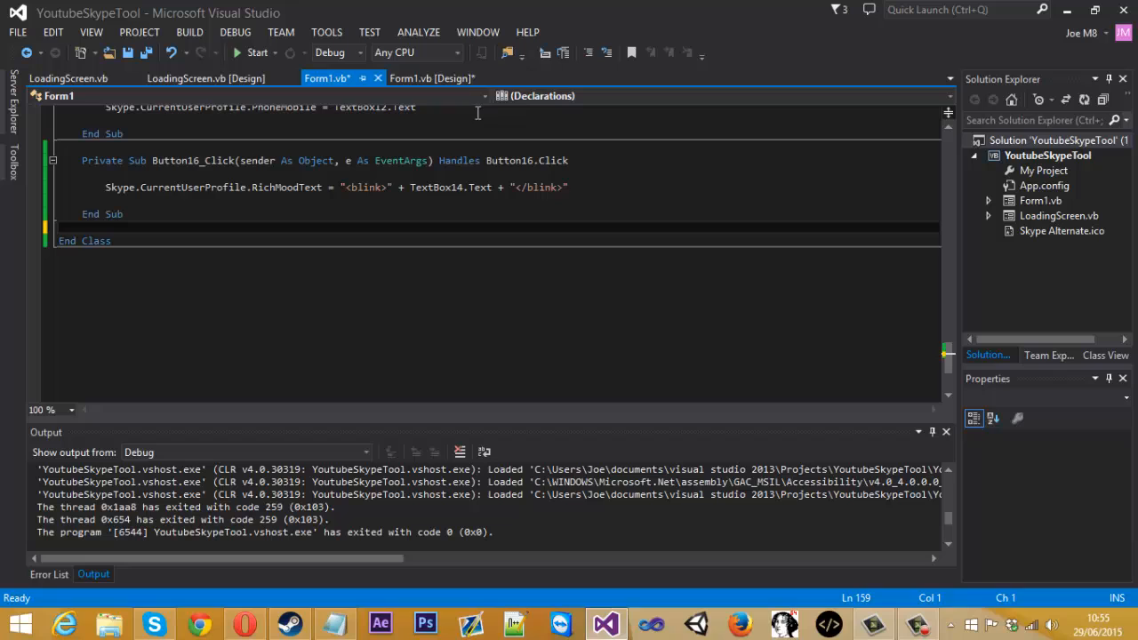
left_click(431, 79)
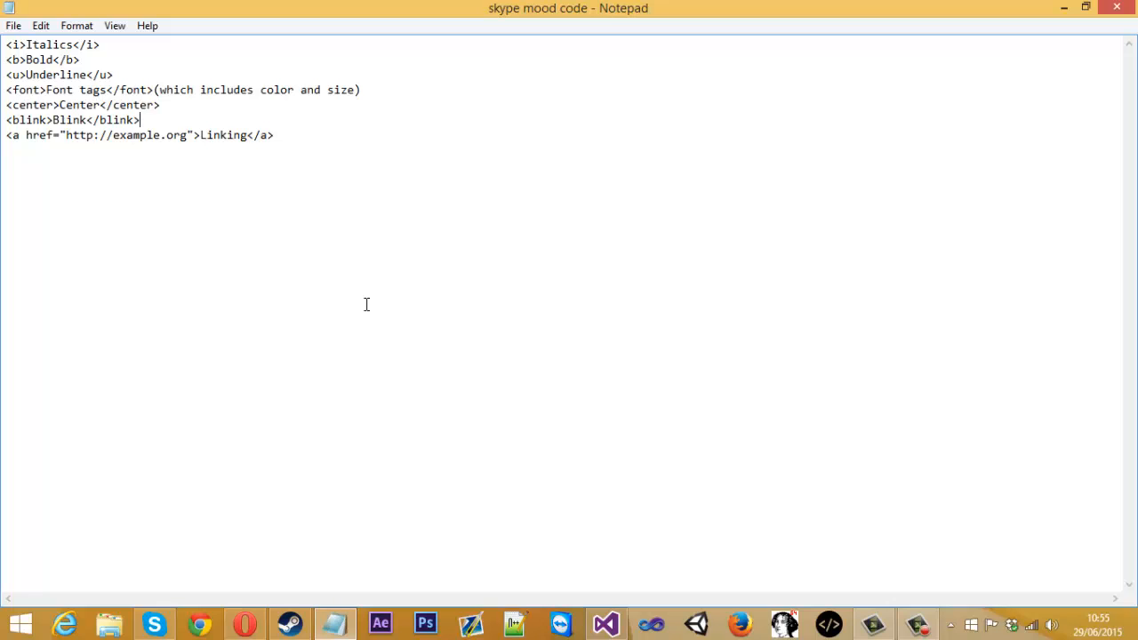
mouse_move(281, 145)
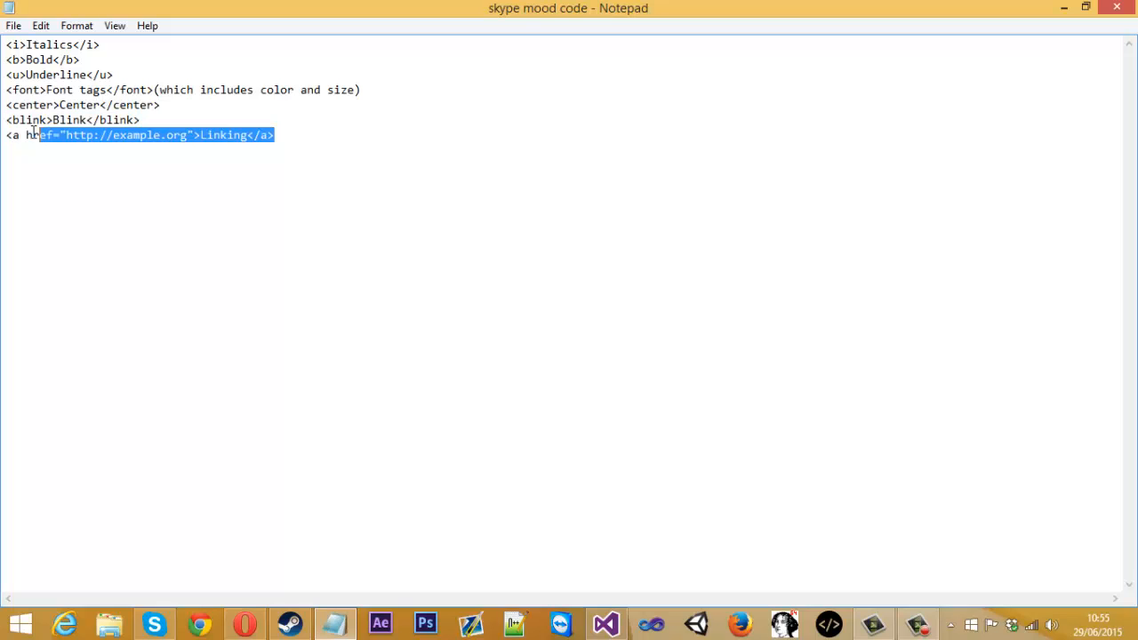
left_click(281, 135)
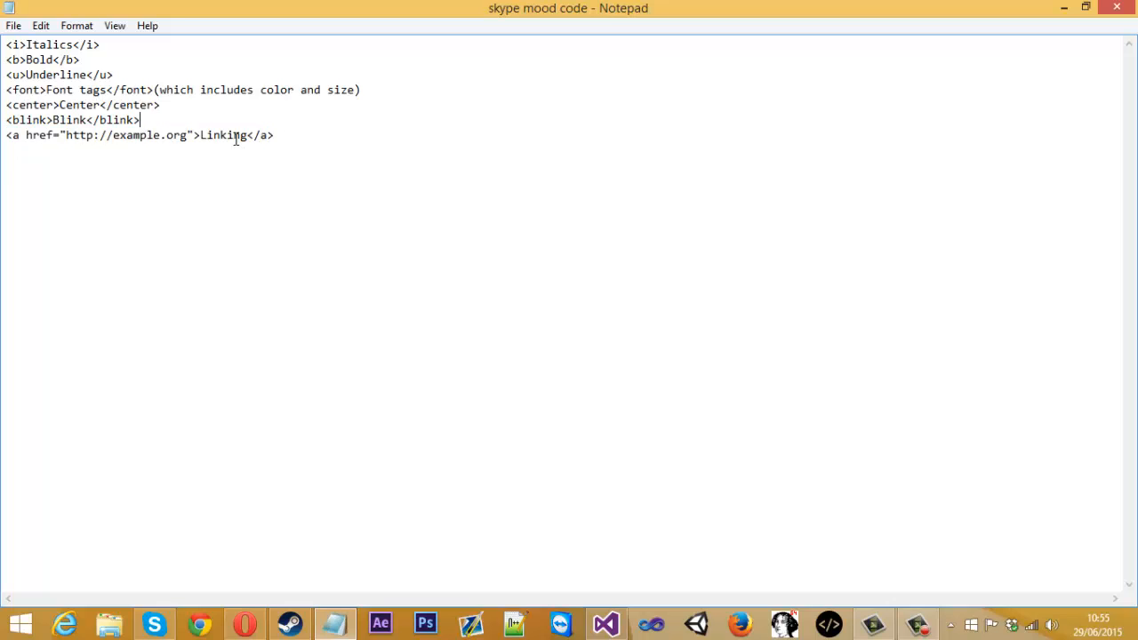
mouse_move(242, 118)
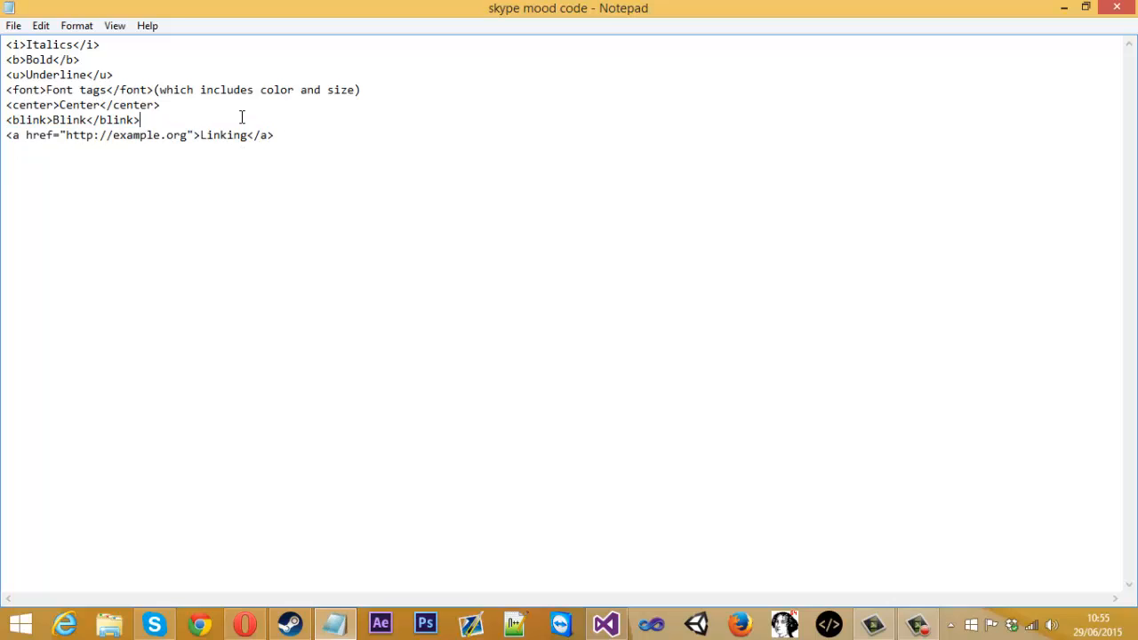
mouse_move(261, 85)
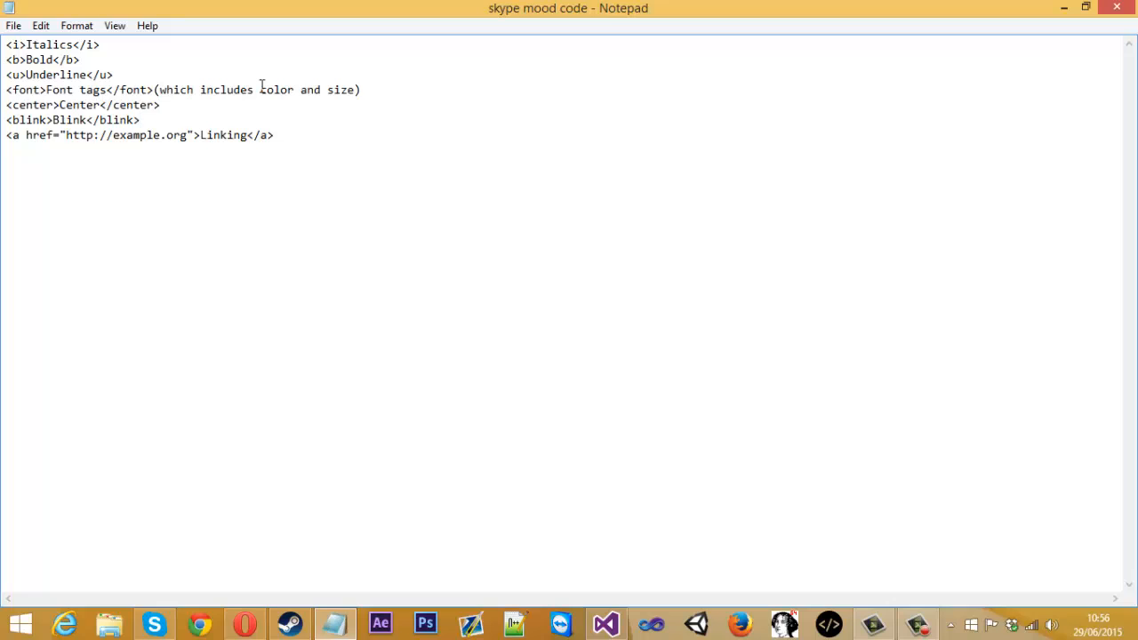